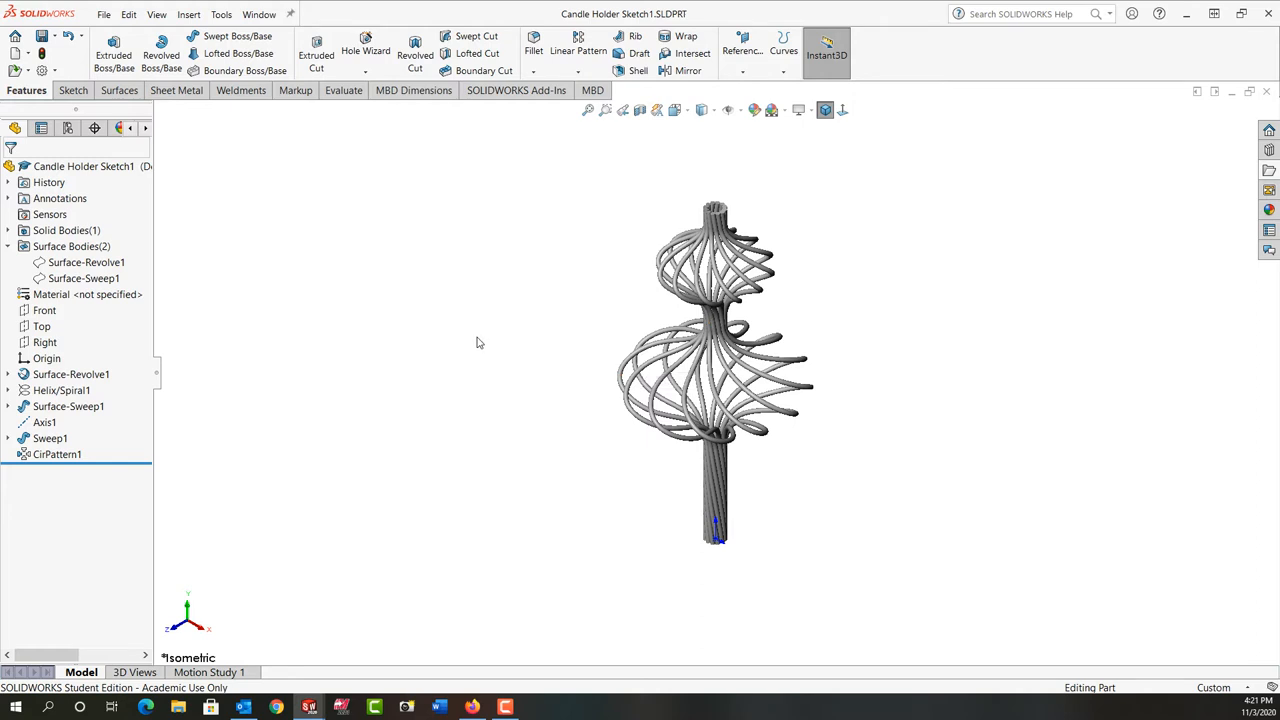
mouse_move(445, 349)
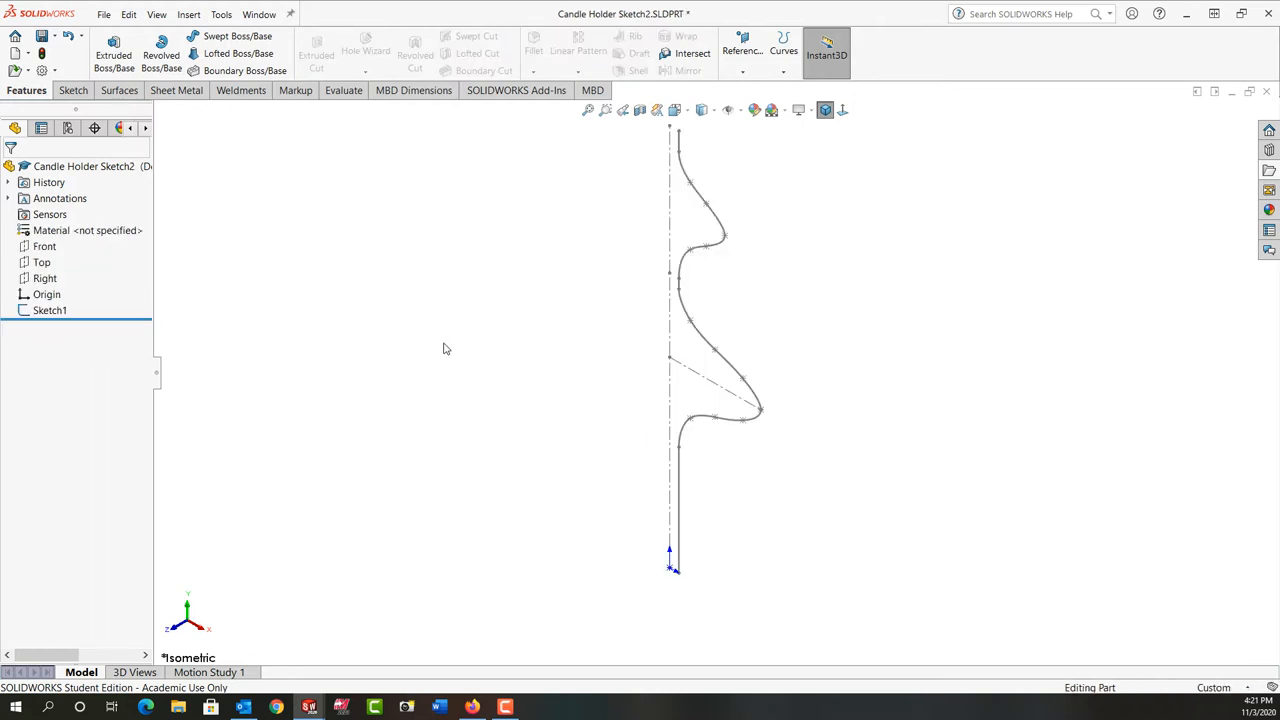
mouse_move(270, 252)
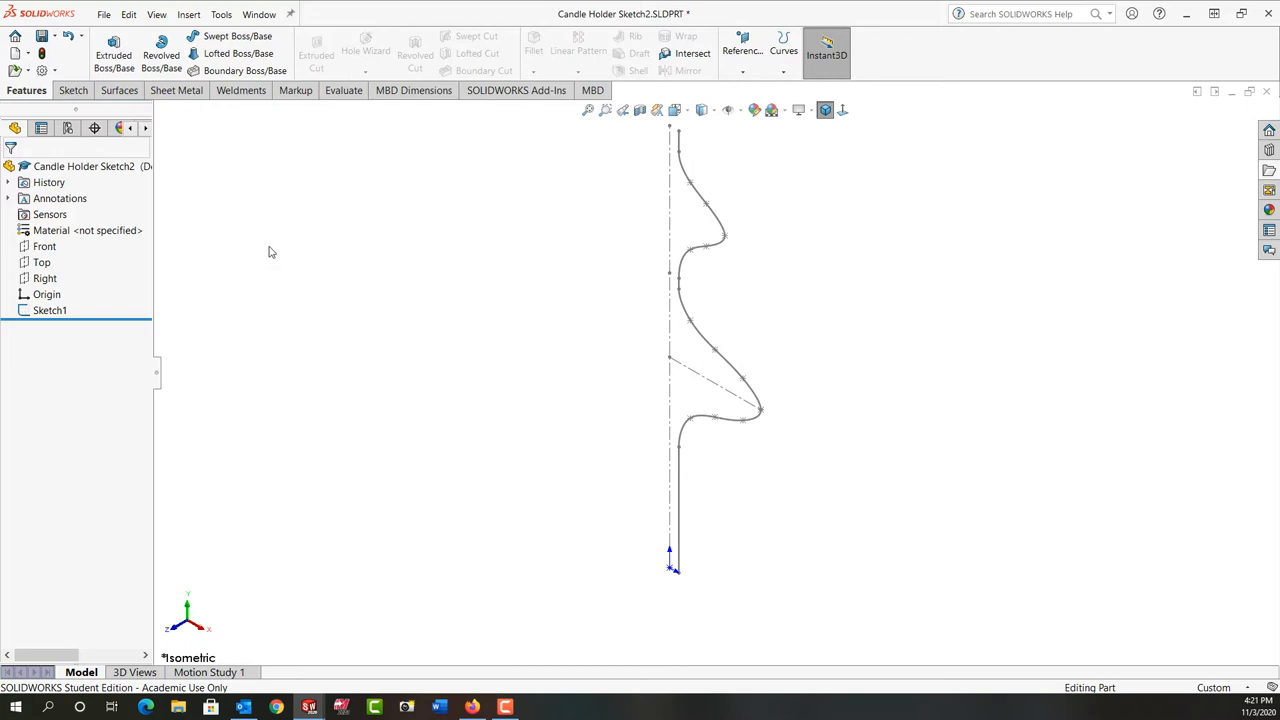
- Revolve the double-bulb profile a full 360° about Line1 into a surface
click(117, 90)
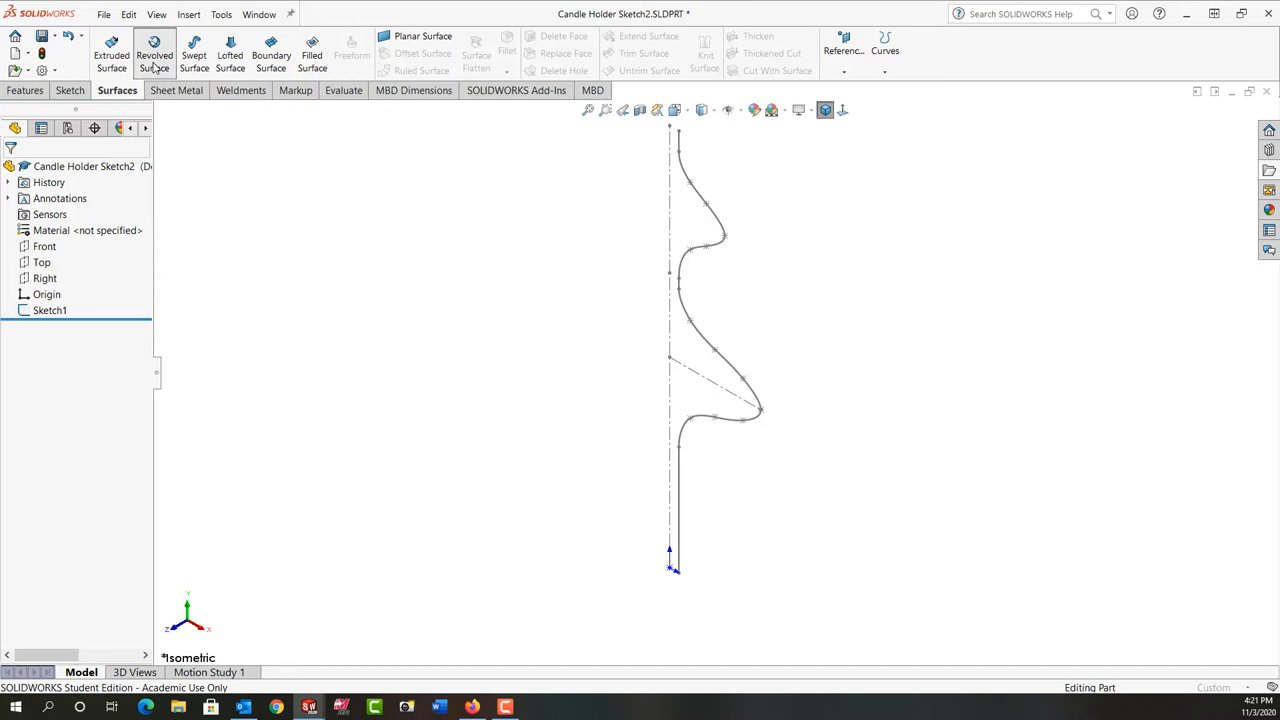
click(155, 53)
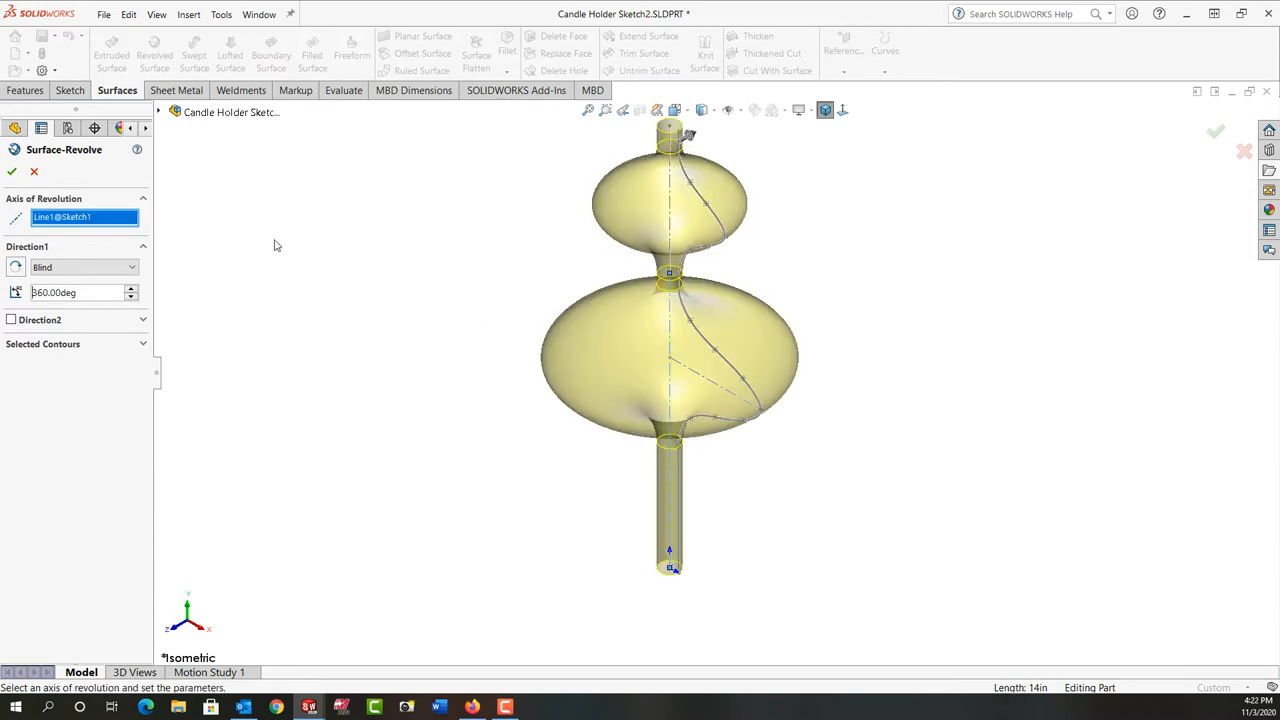
click(12, 171)
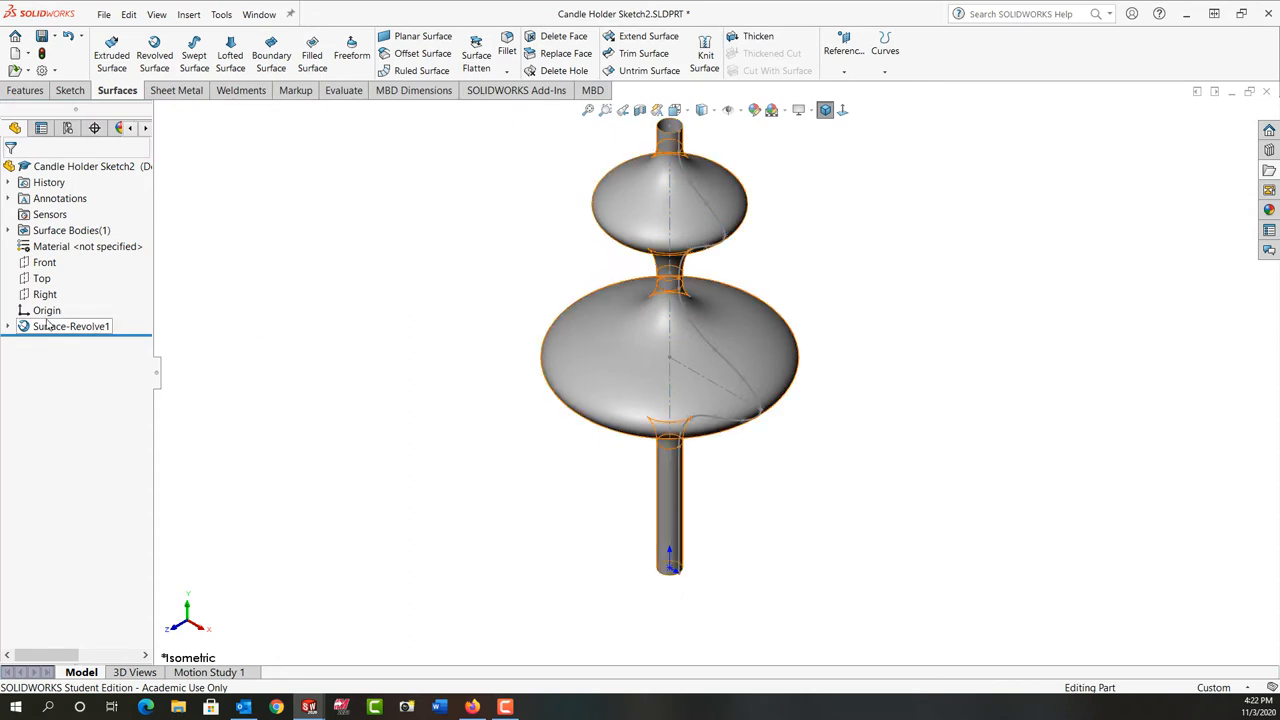
- Sketch a circle centred on the origin on the Top plane as Sketch2
click(8, 326)
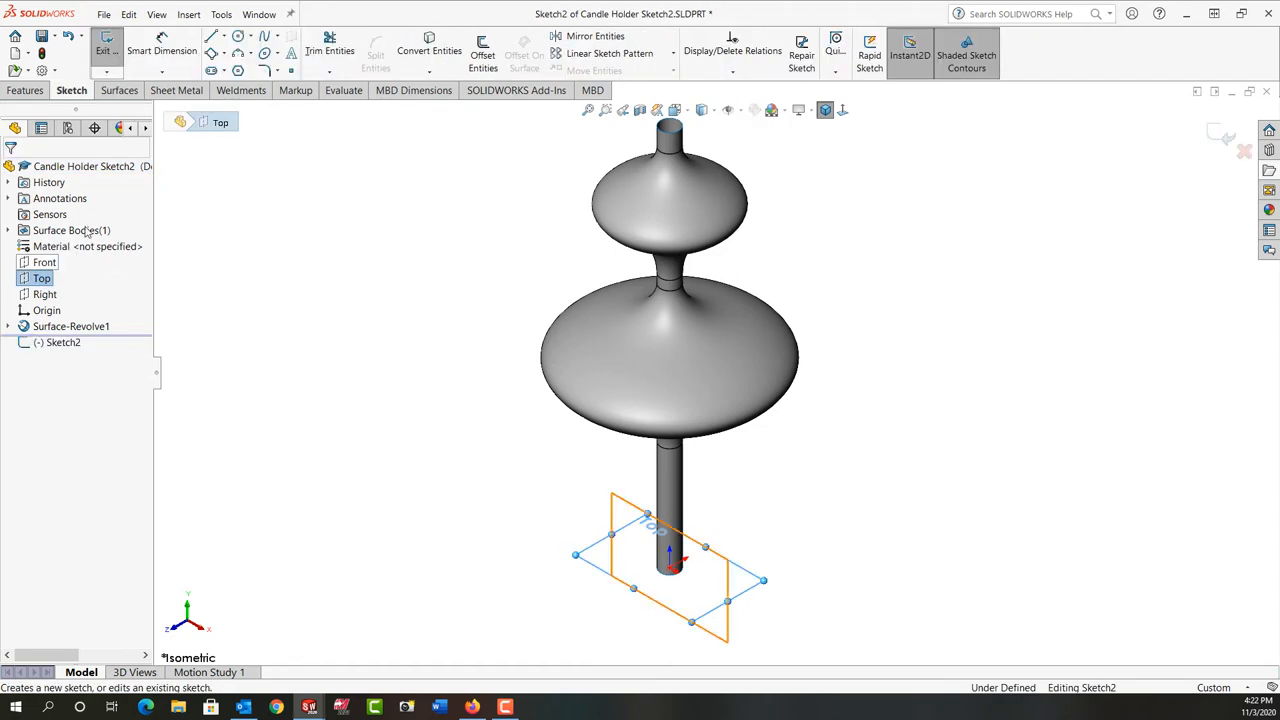
click(237, 36)
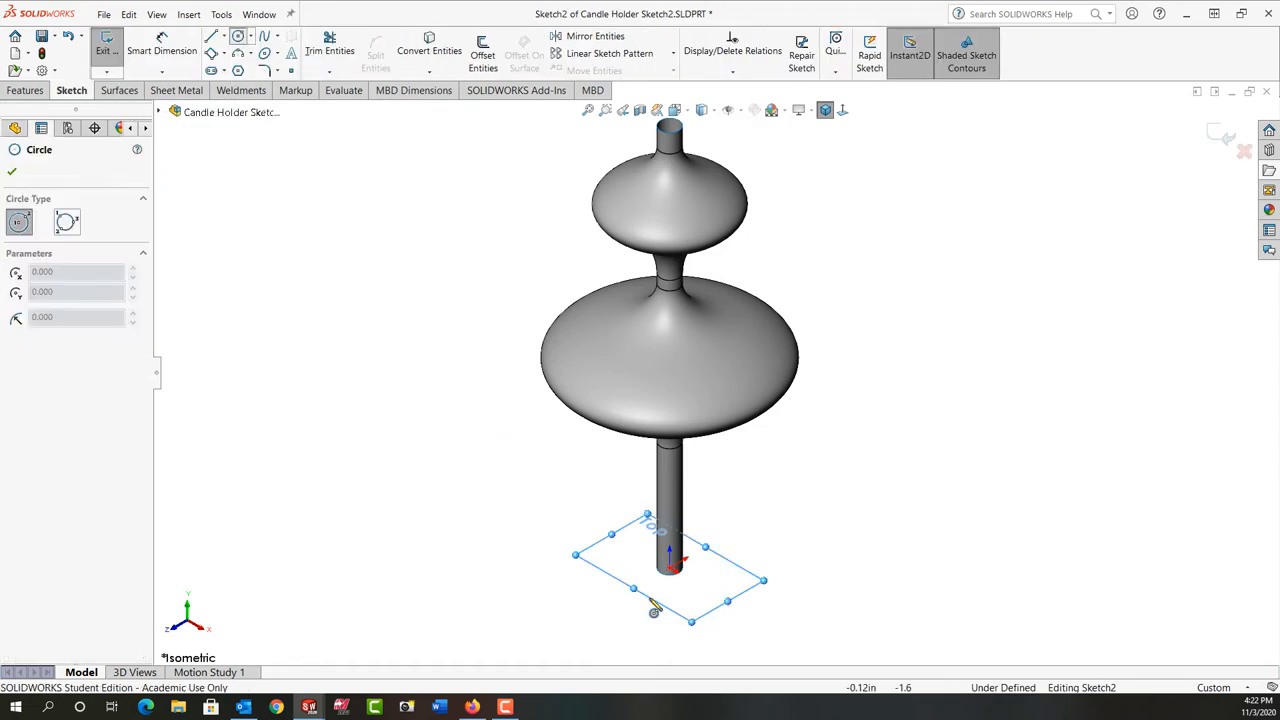
drag(670, 567, 760, 605)
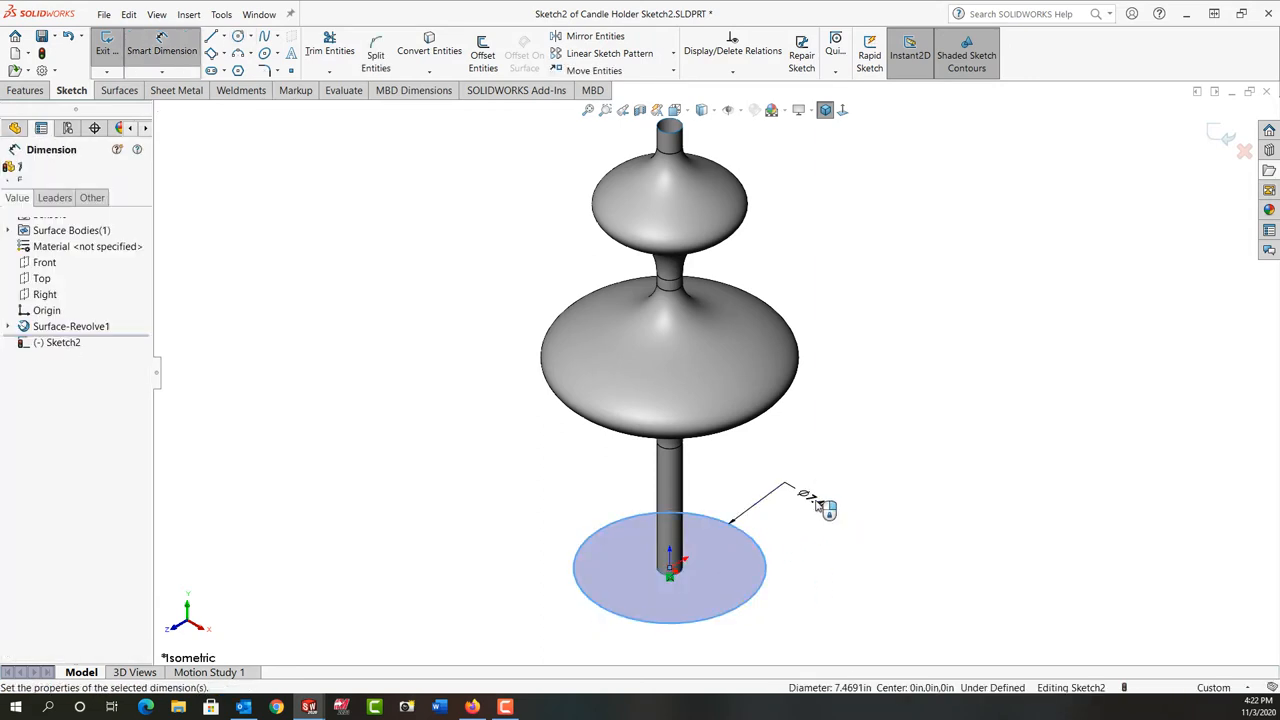
click(820, 510)
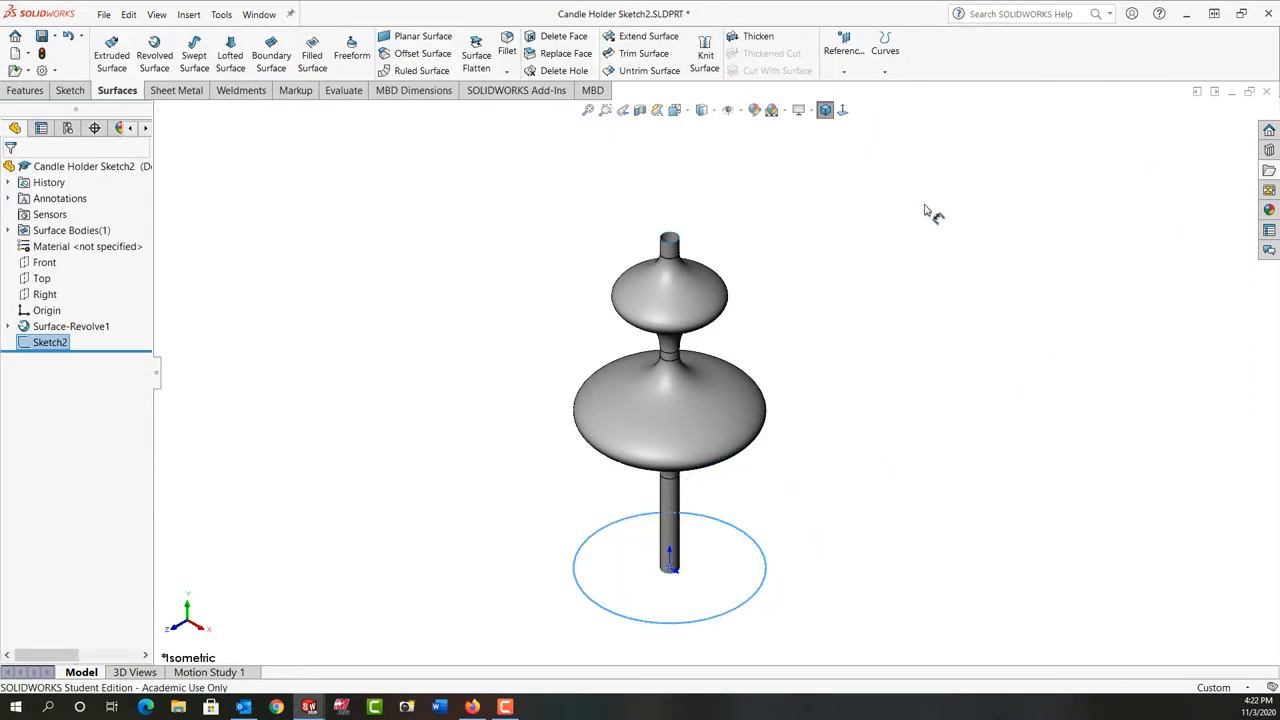
- Create a clockwise one-revolution helix with 21 in pitch from the circle
click(884, 71)
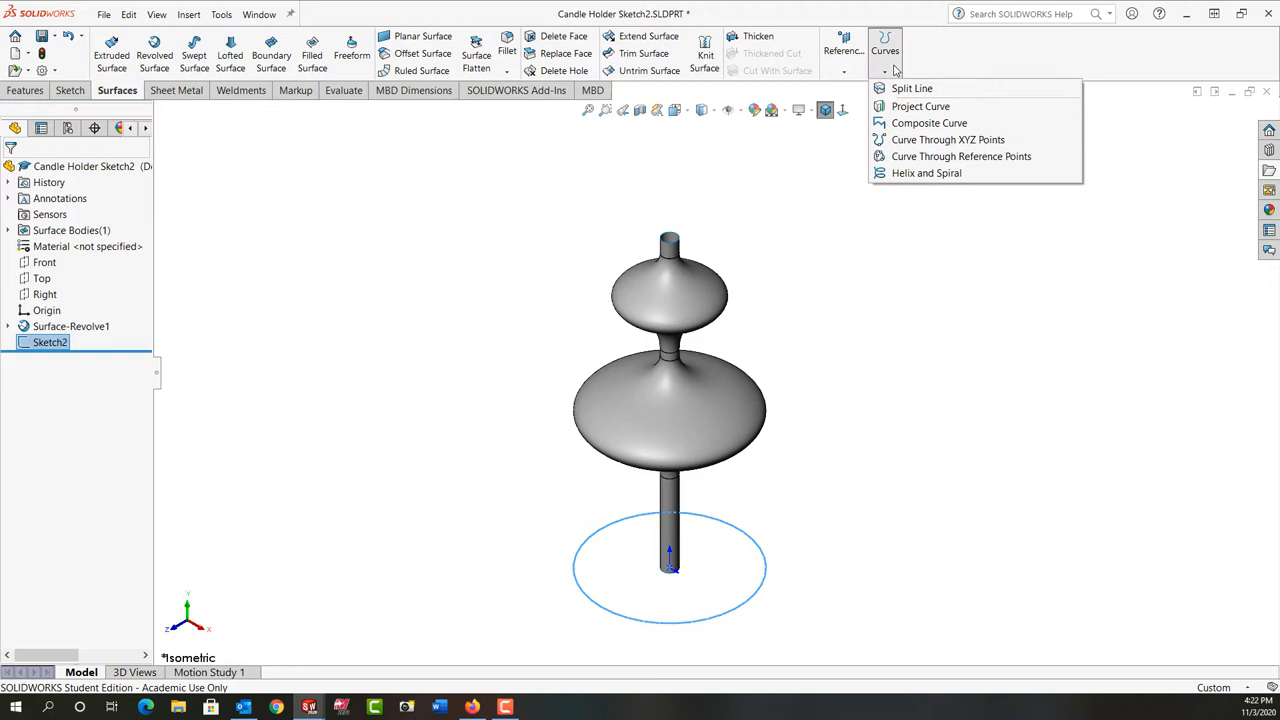
mouse_move(926, 173)
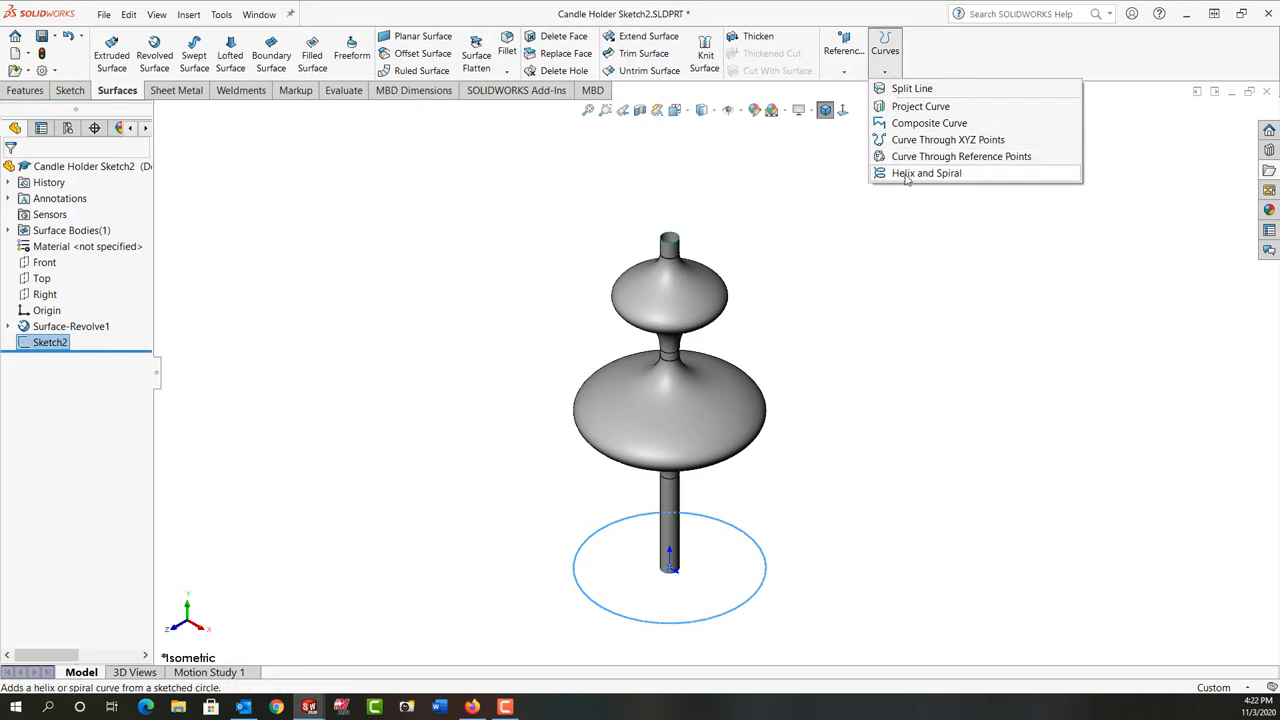
click(925, 172)
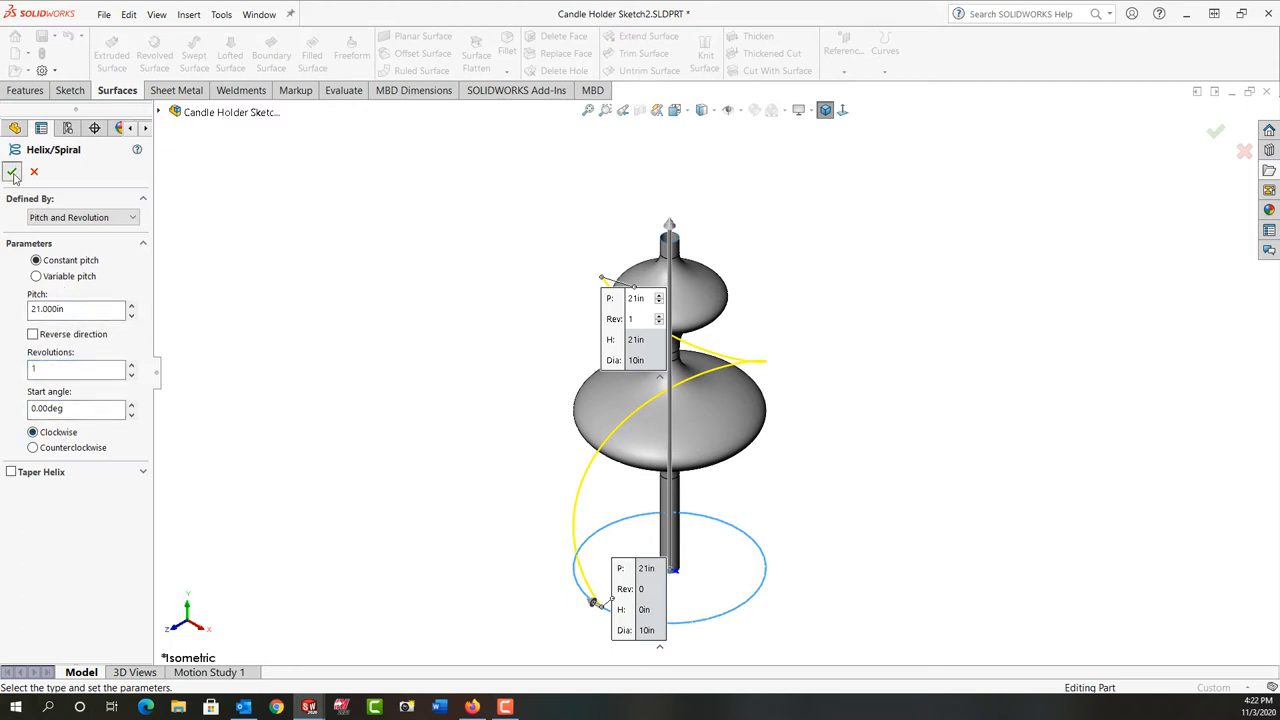
click(12, 172)
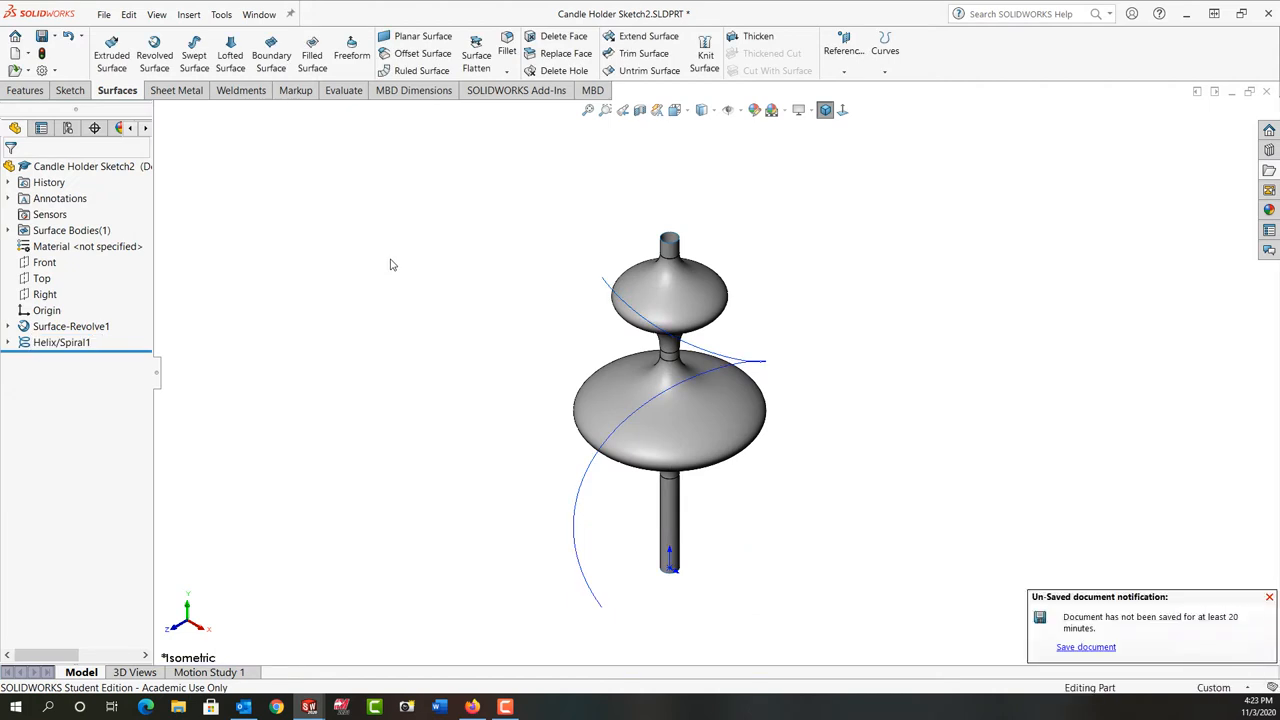
- Sketch a line on the Top plane from the origin to the helix's lower end
click(41, 278)
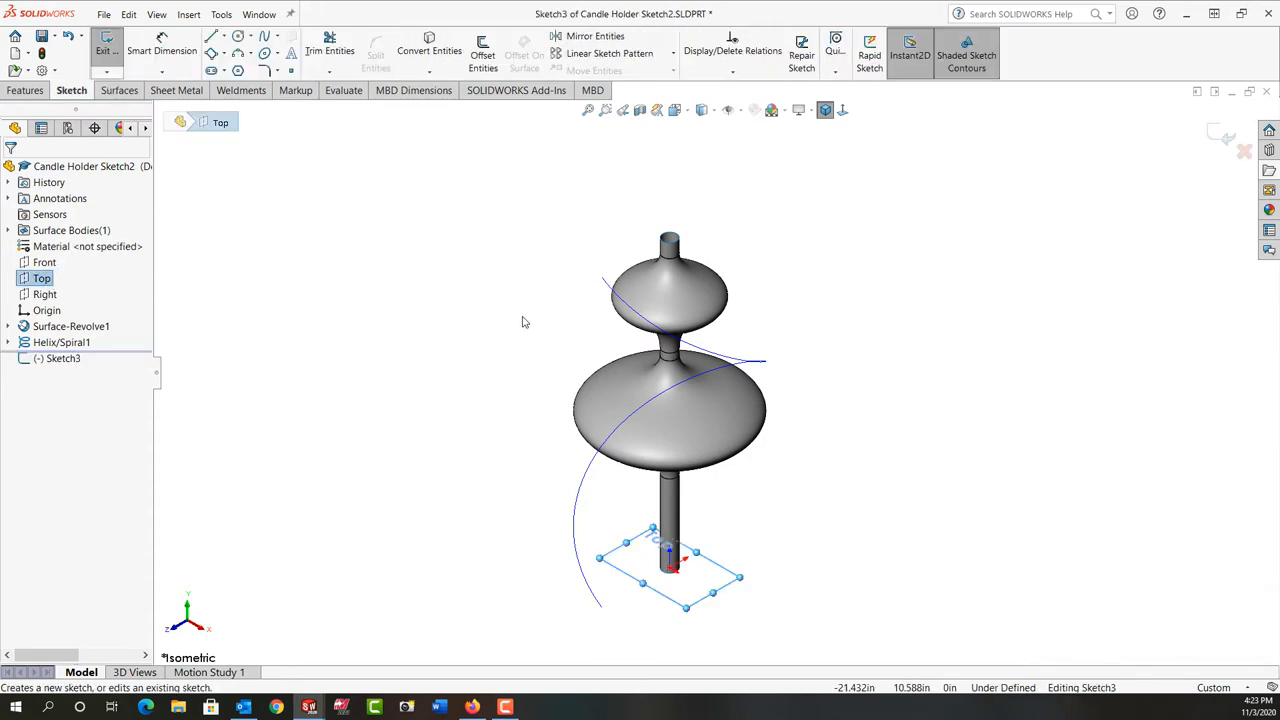
click(213, 36)
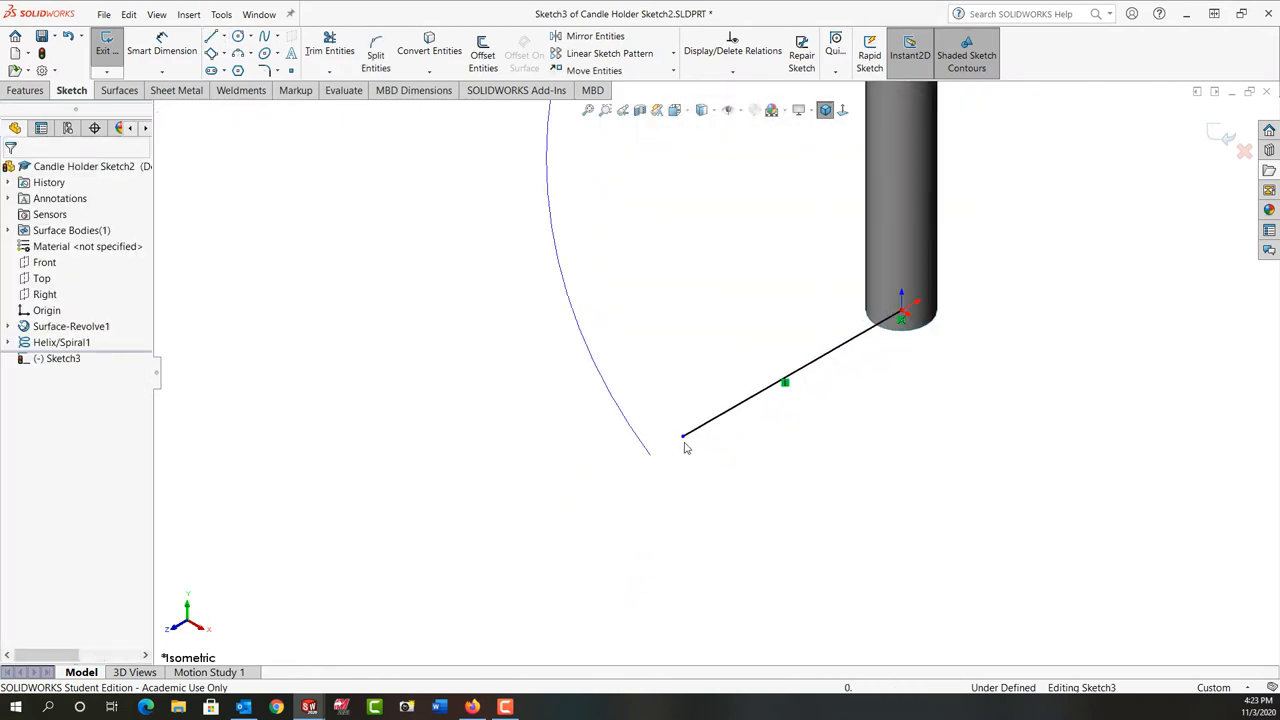
click(683, 435)
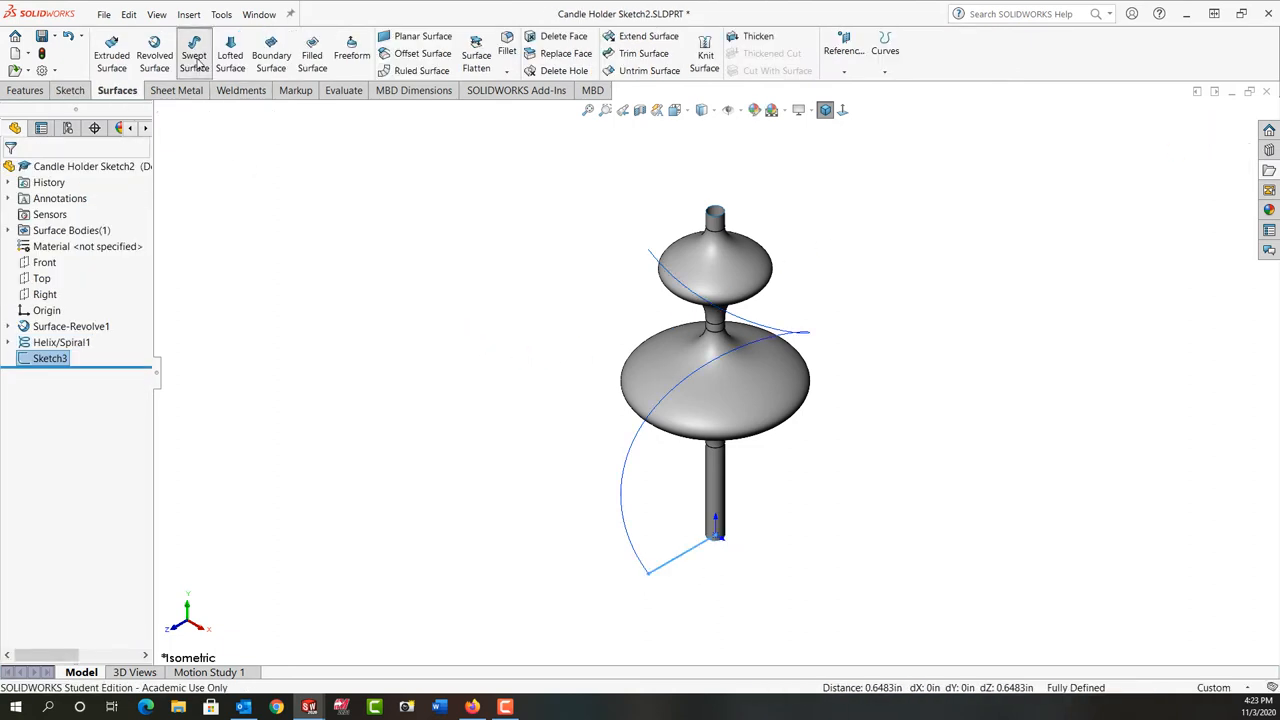
- Sweep the Sketch3 line along Helix/Spiral1 into a twisted ribbon surface
click(194, 55)
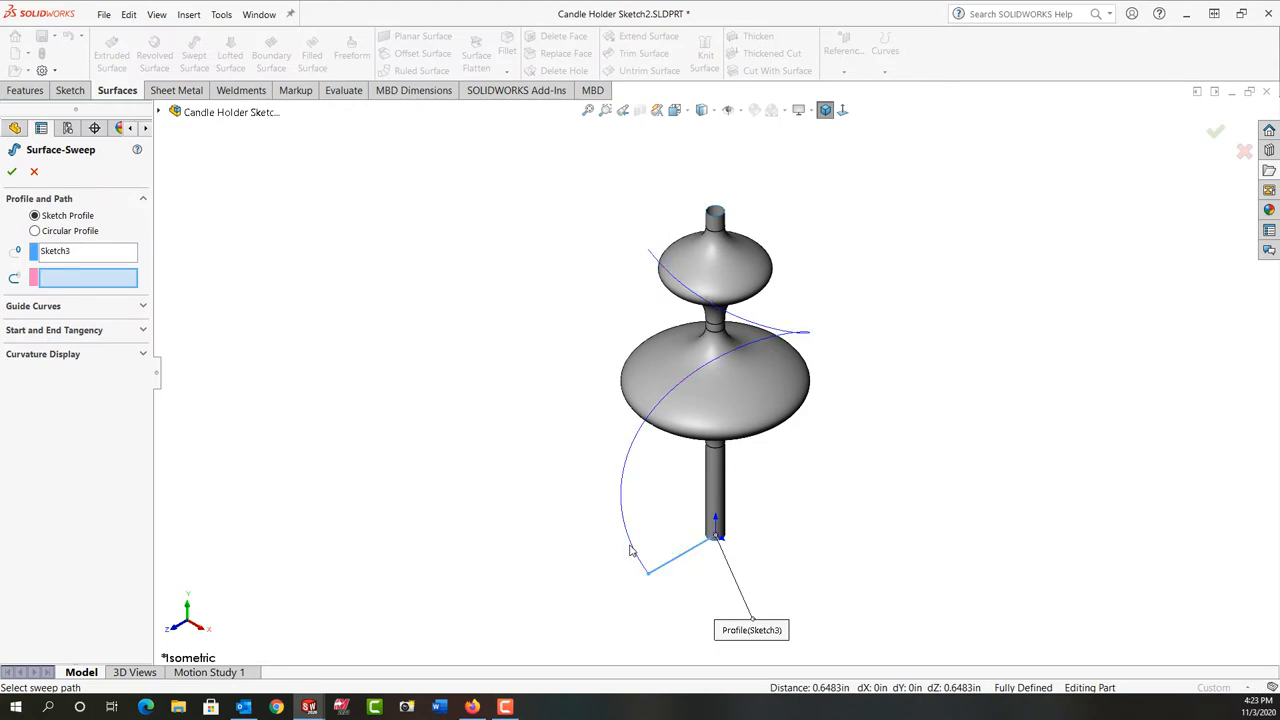
click(630, 550)
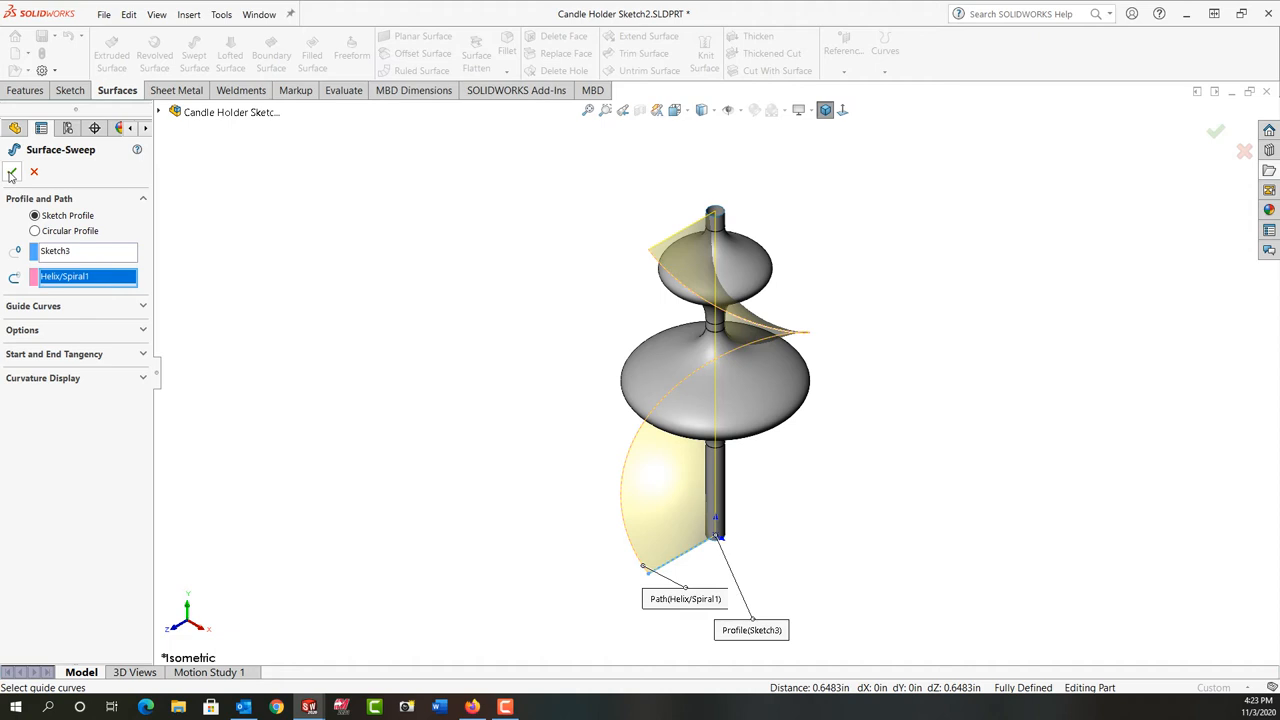
click(1214, 131)
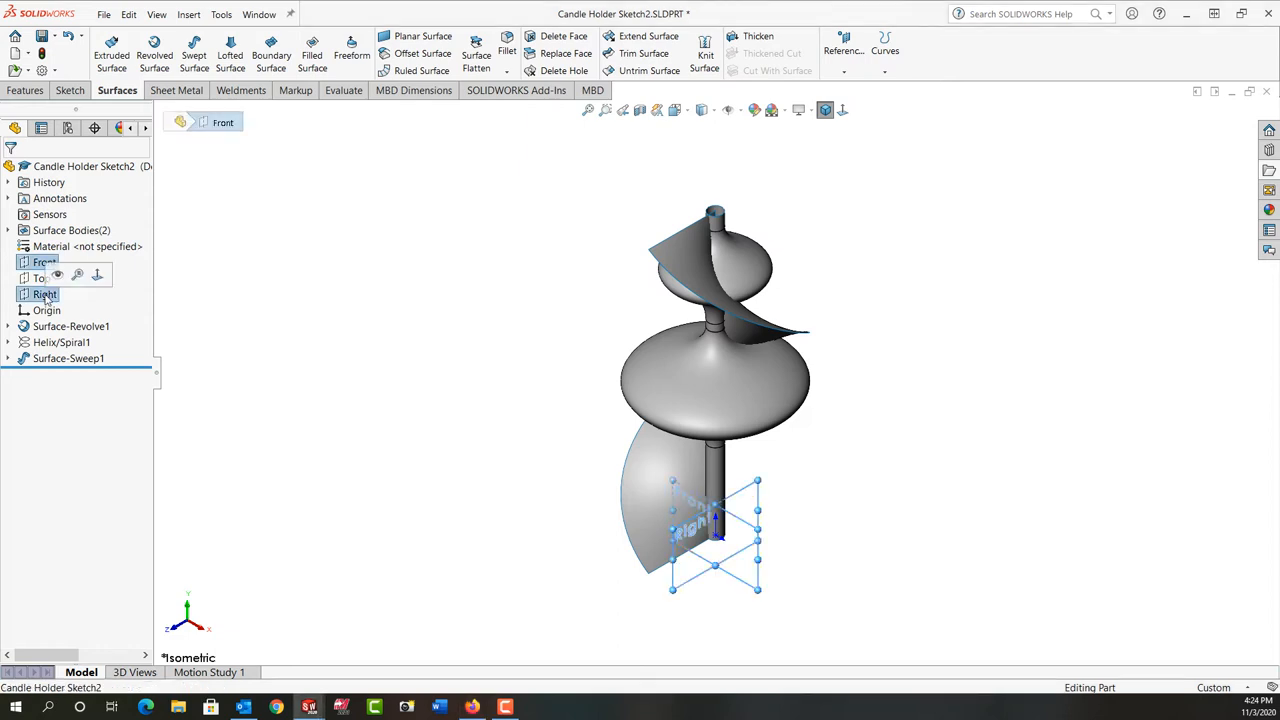
mouse_move(290, 295)
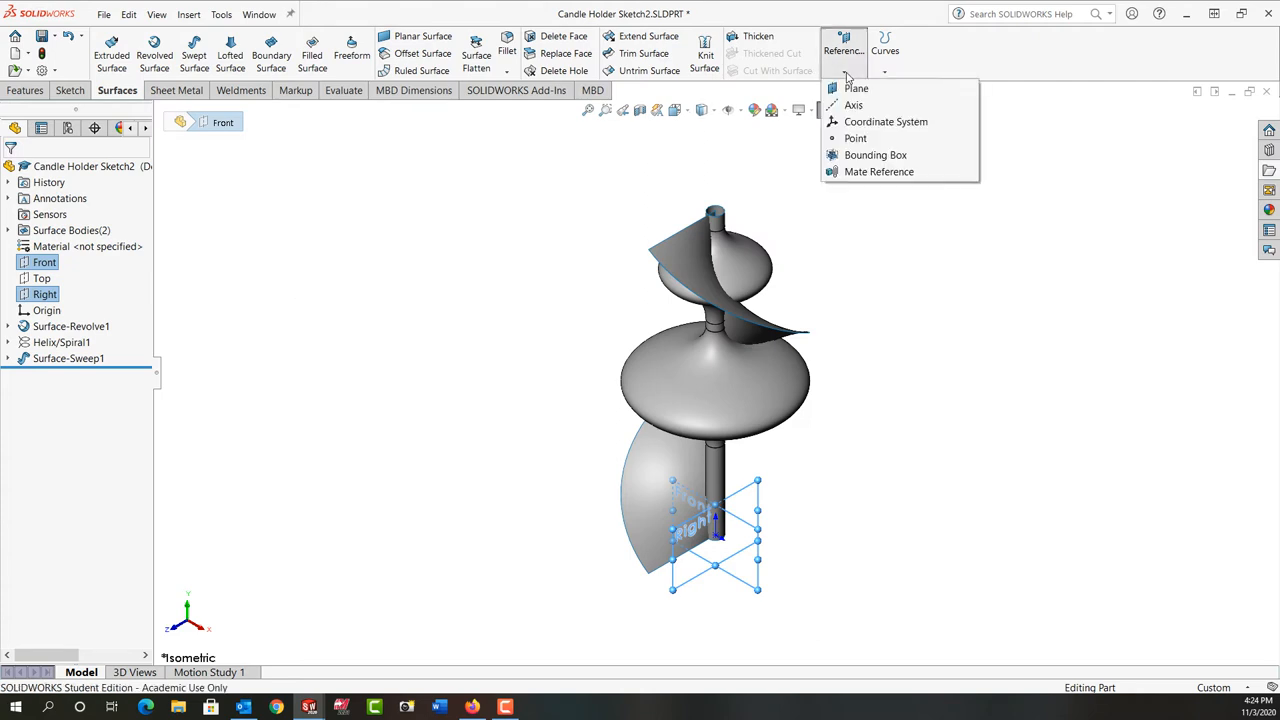
- Add reference axis Axis1 through the centre of the revolved surface
click(853, 105)
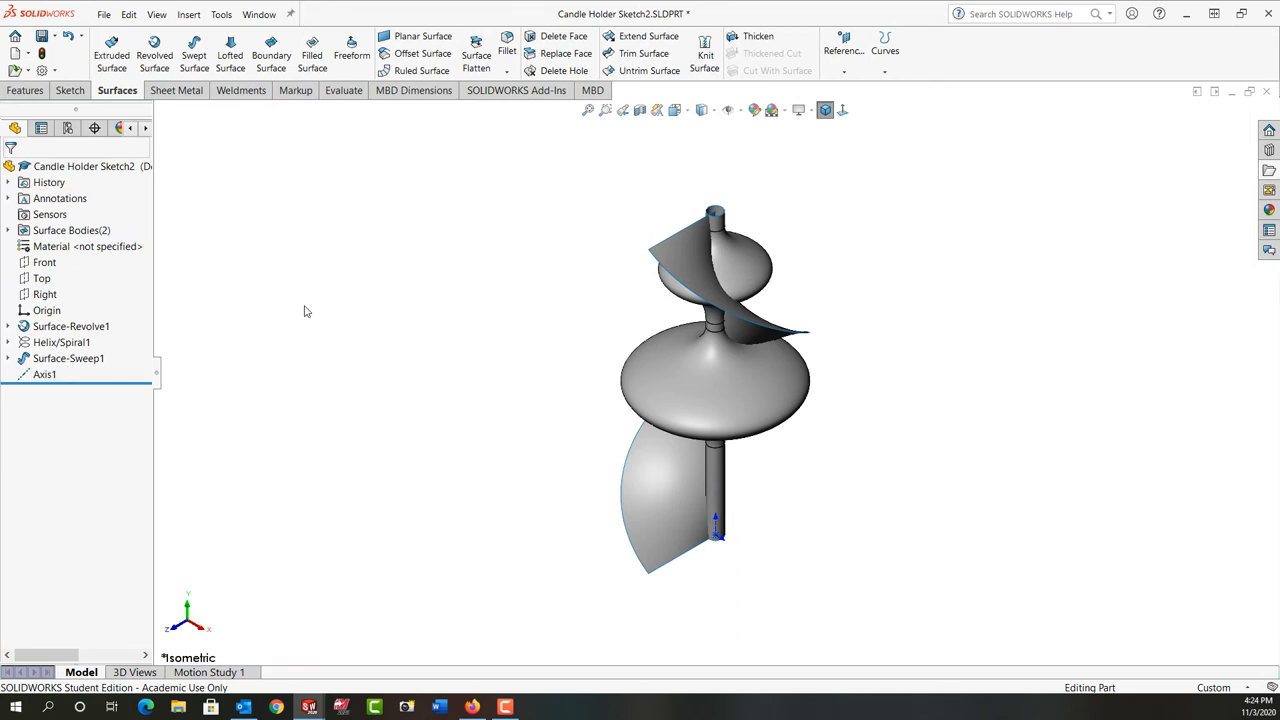
click(700, 380)
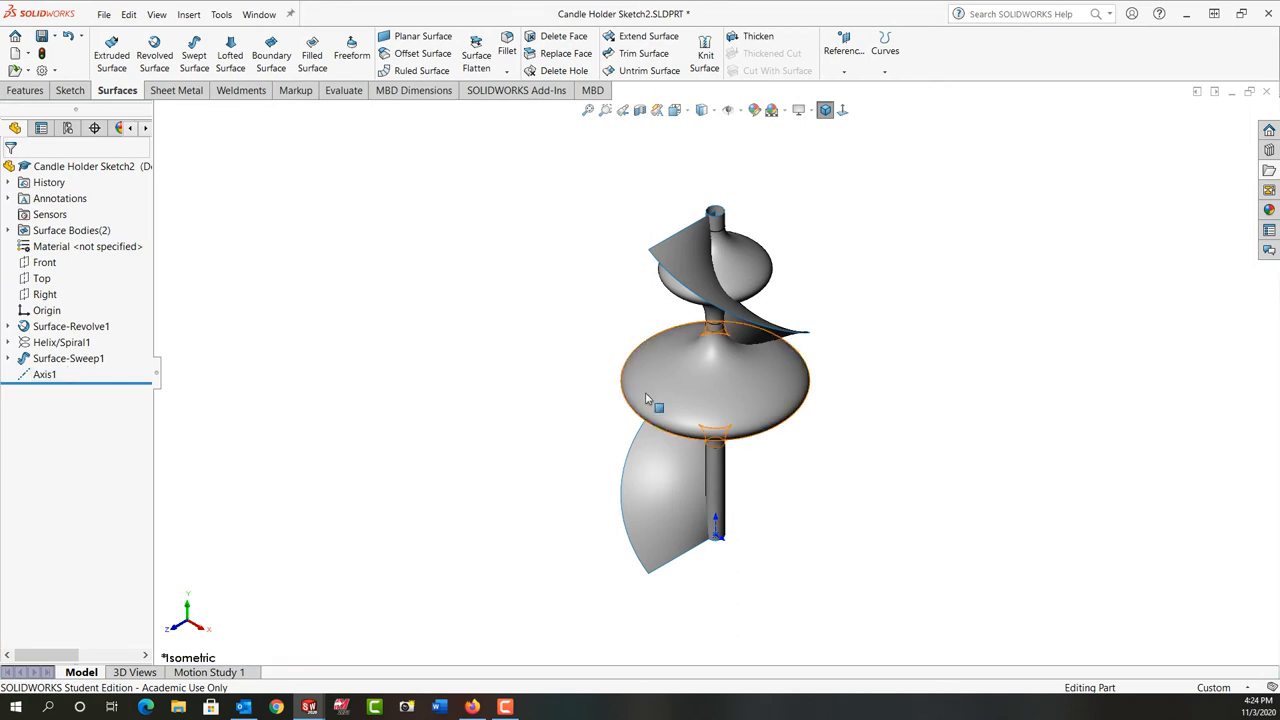
mouse_move(673, 410)
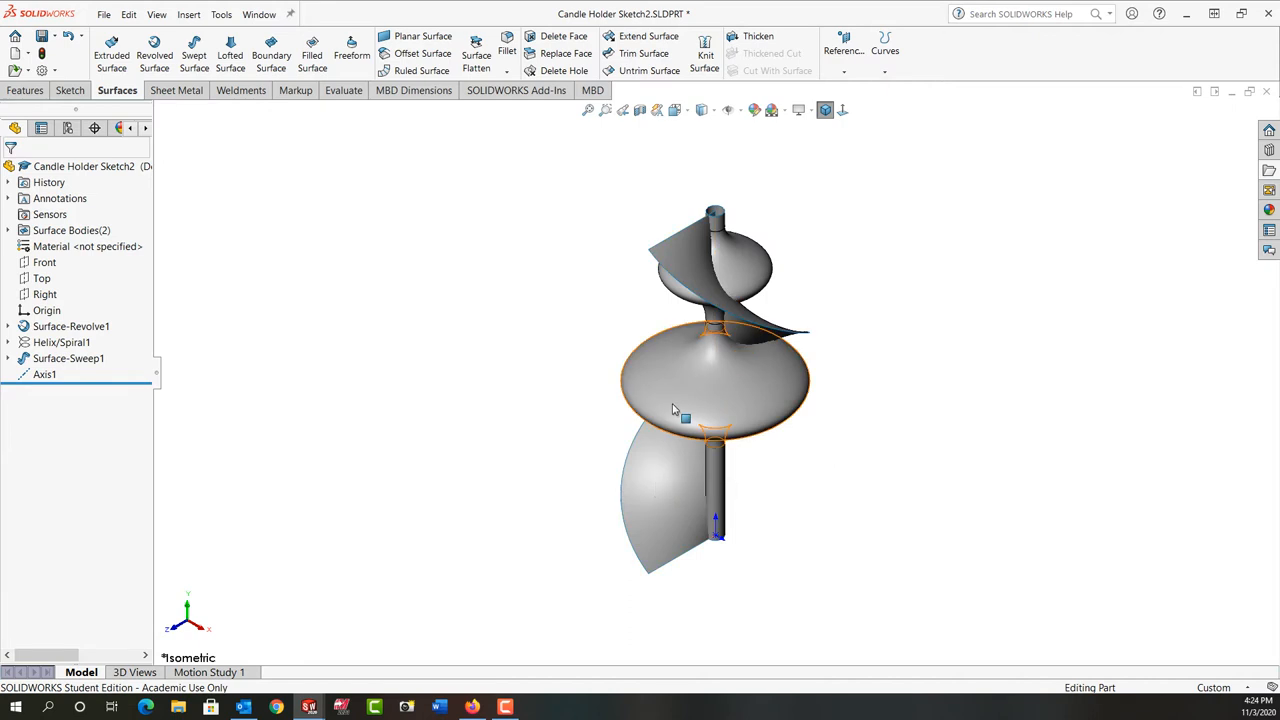
- Extract the intersection curve of Surface-Revolve1 and Surface-Sweep1 into a 3D sketch
click(537, 321)
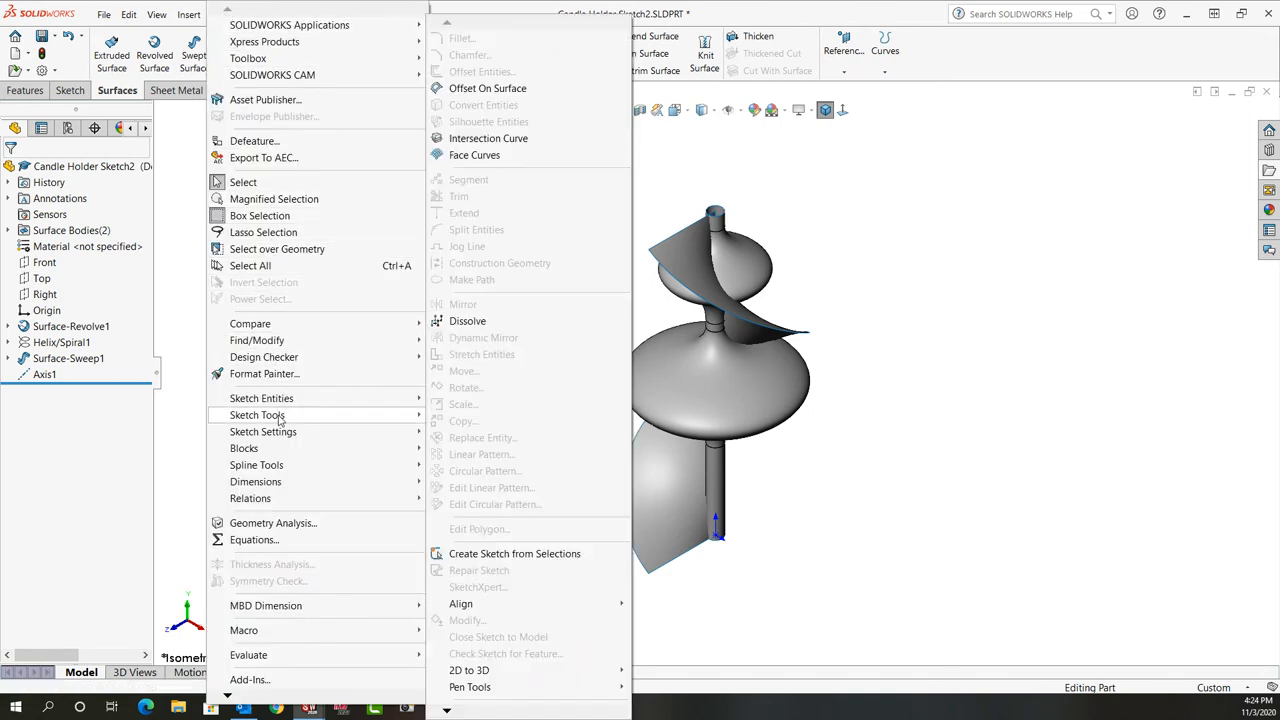
mouse_move(474, 154)
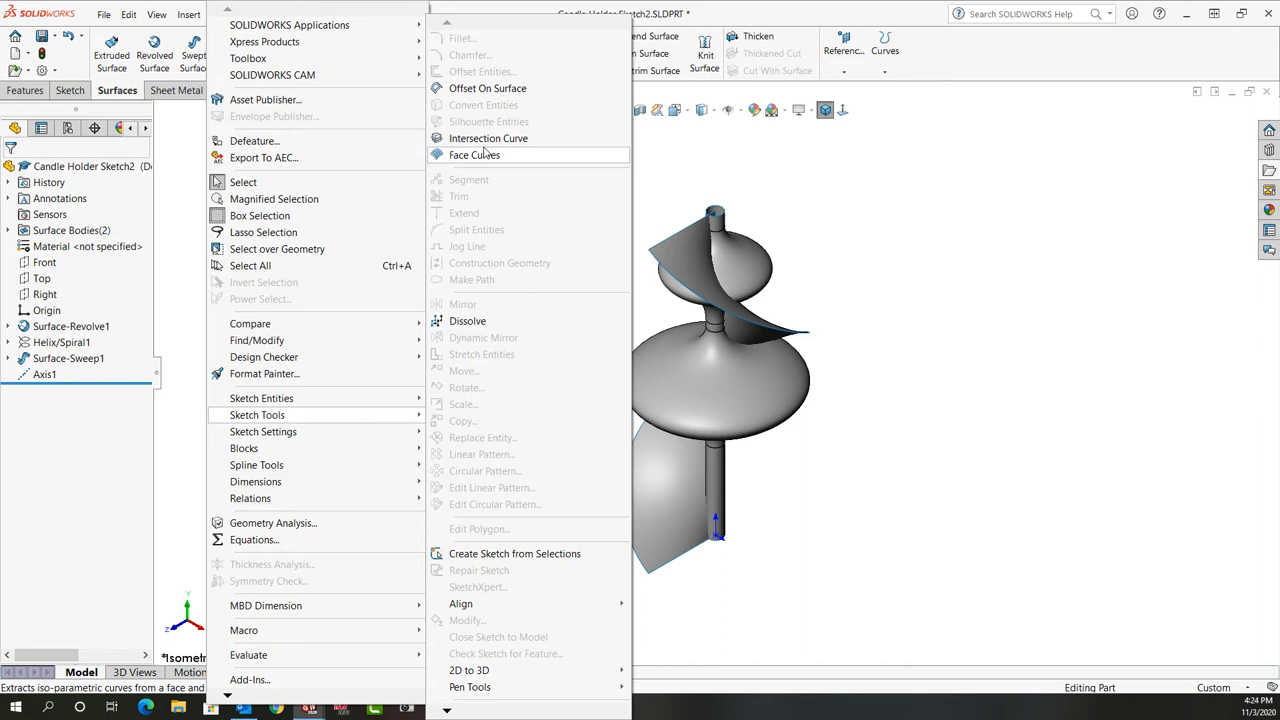
click(488, 138)
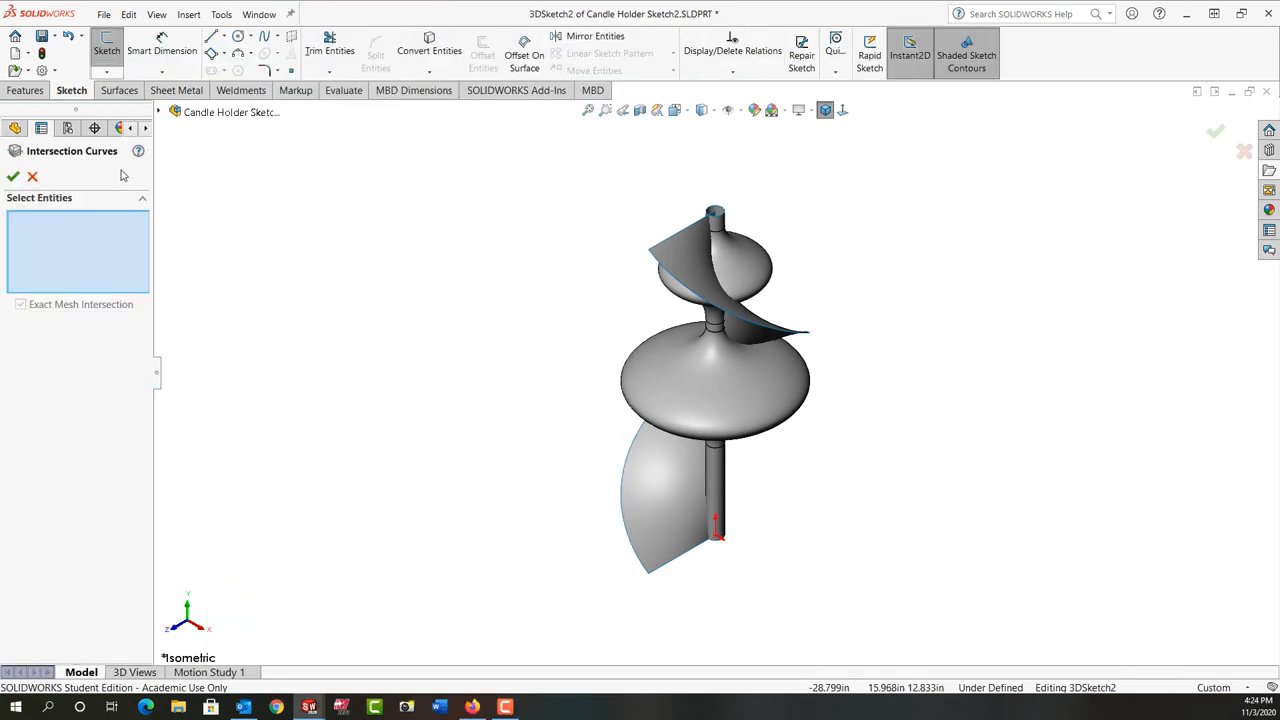
click(173, 112)
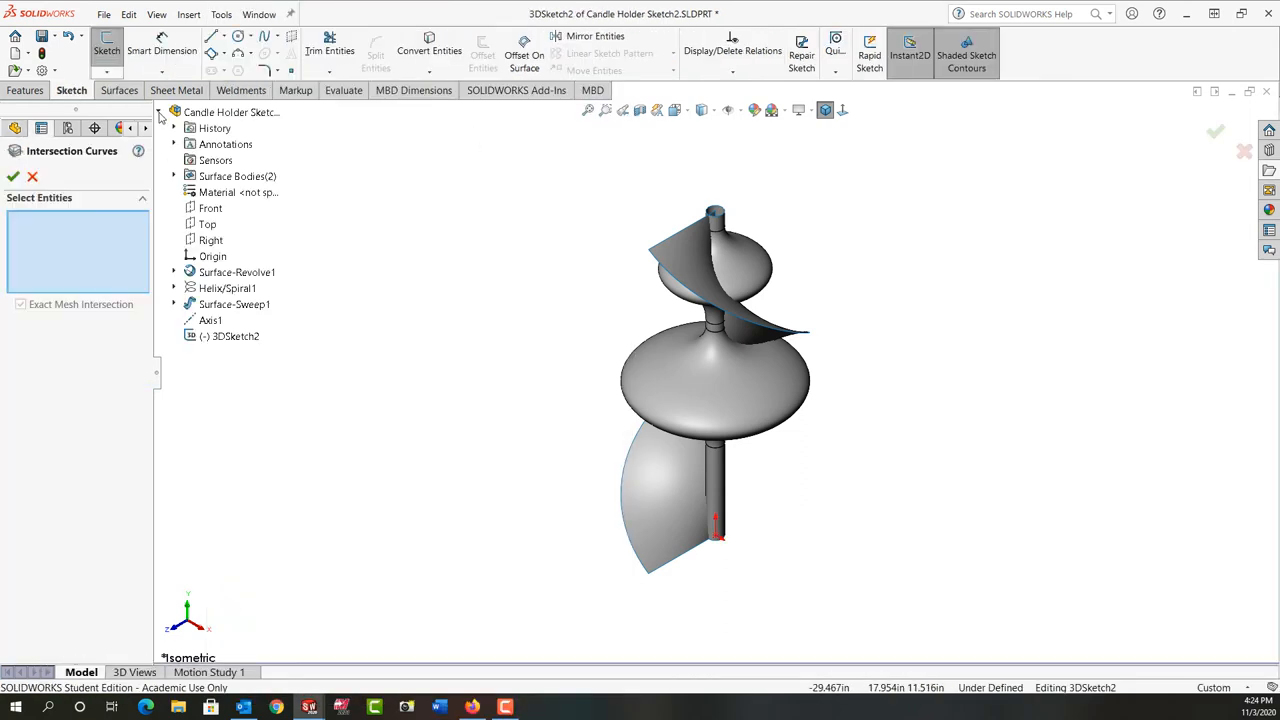
click(251, 191)
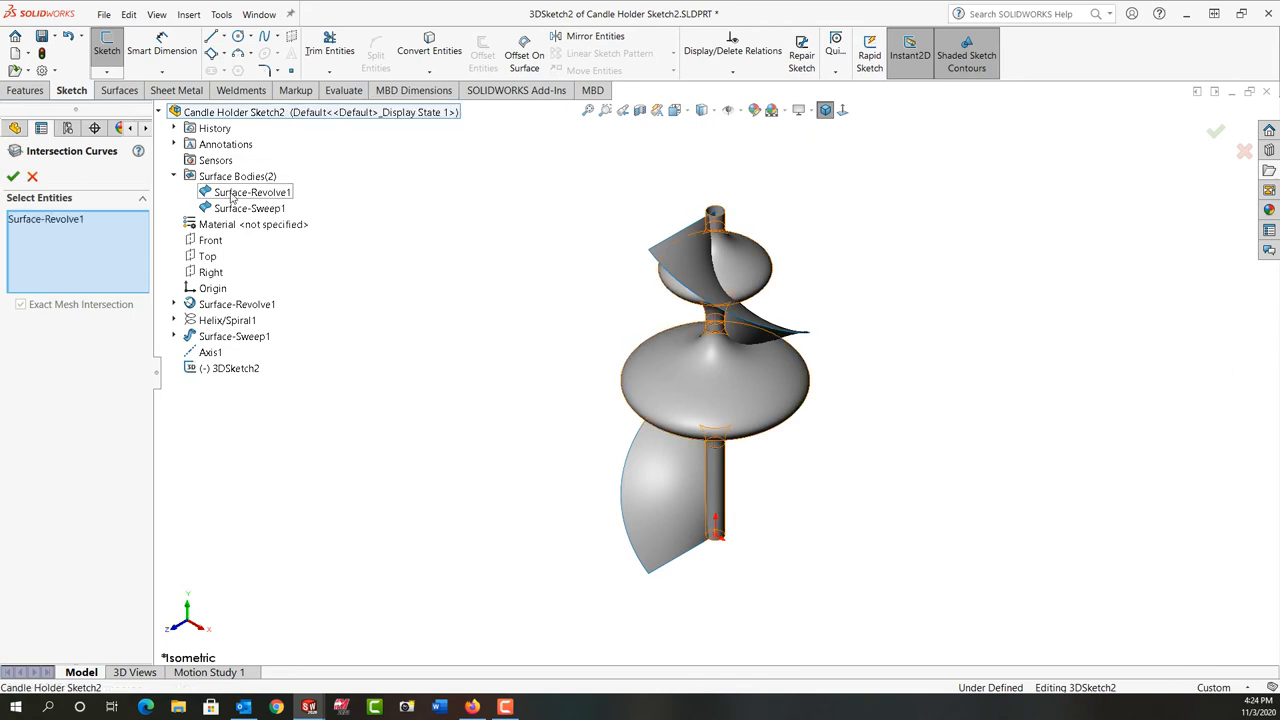
click(251, 192)
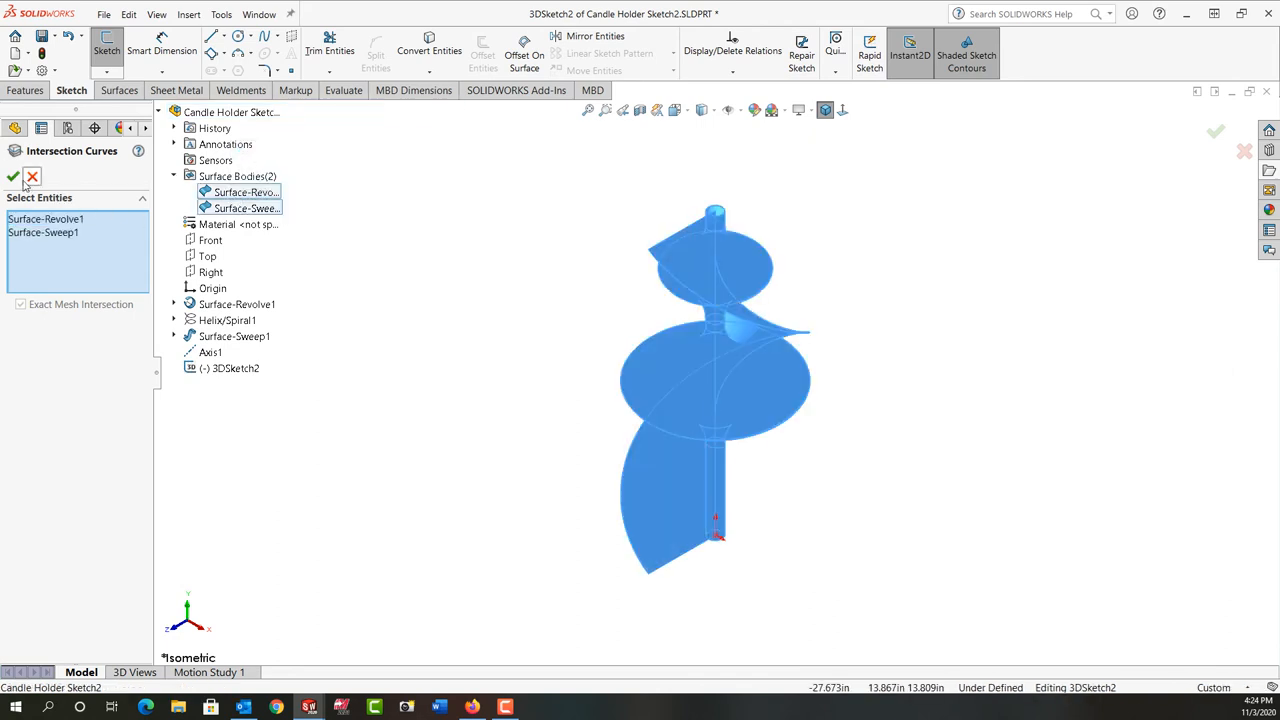
click(13, 177)
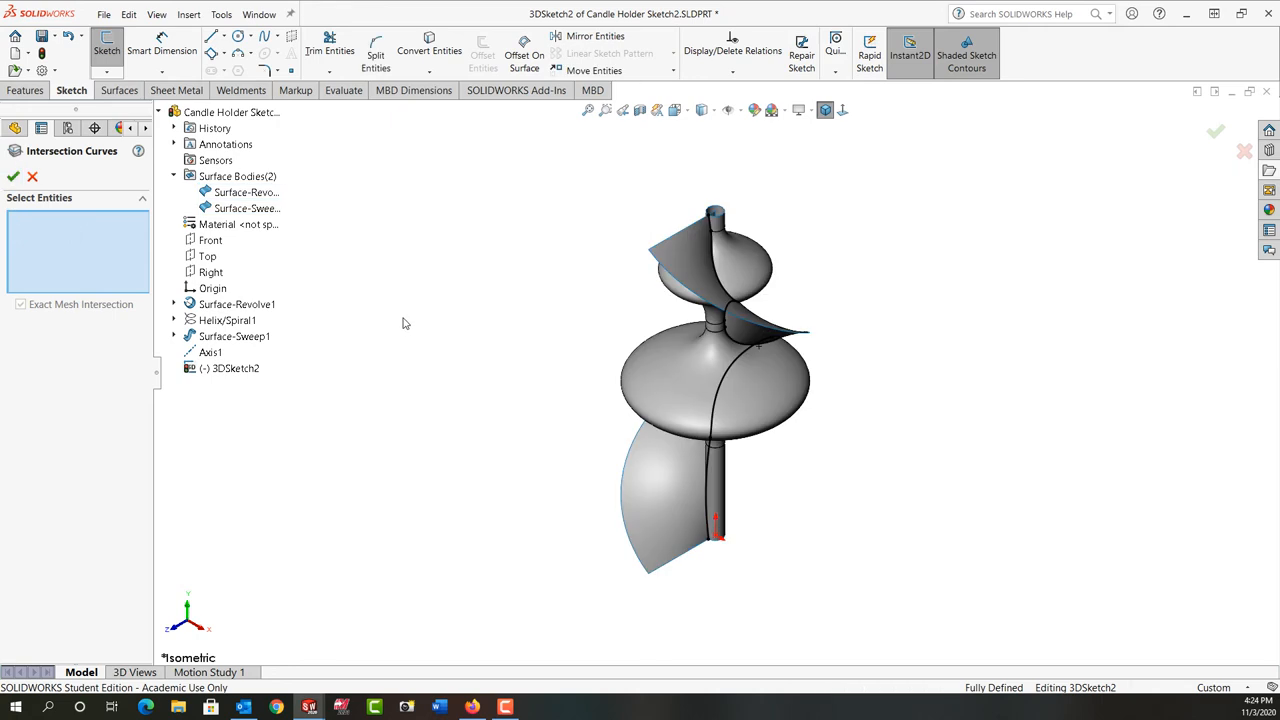
mouse_move(1207, 135)
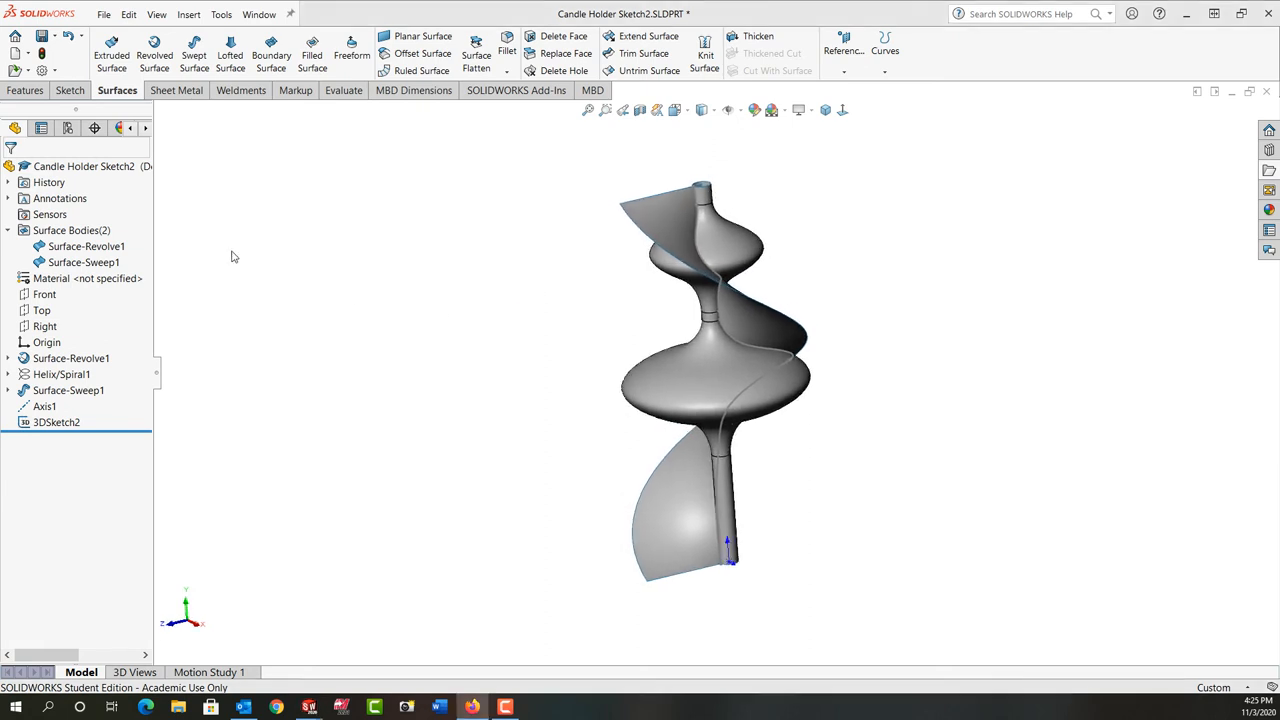
- Hide Surface-Revolve1 and Surface-Sweep1 so only the intersection curve remains visible
click(86, 246)
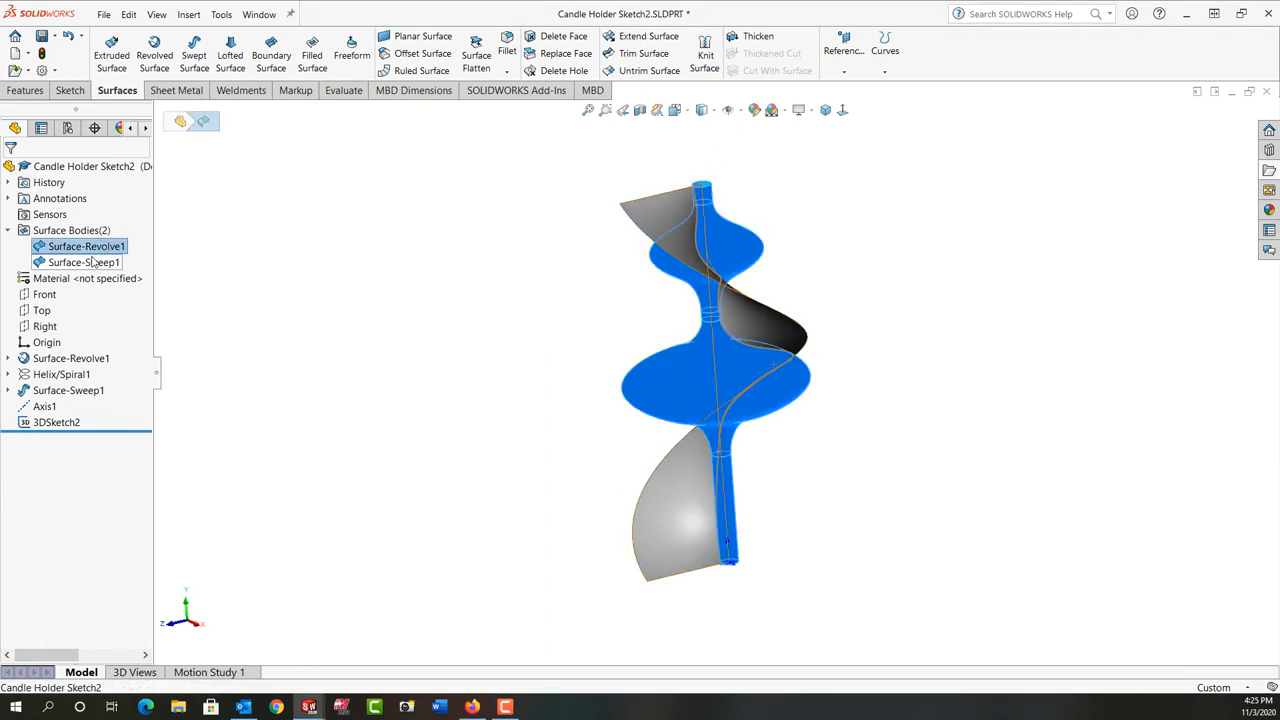
click(84, 262)
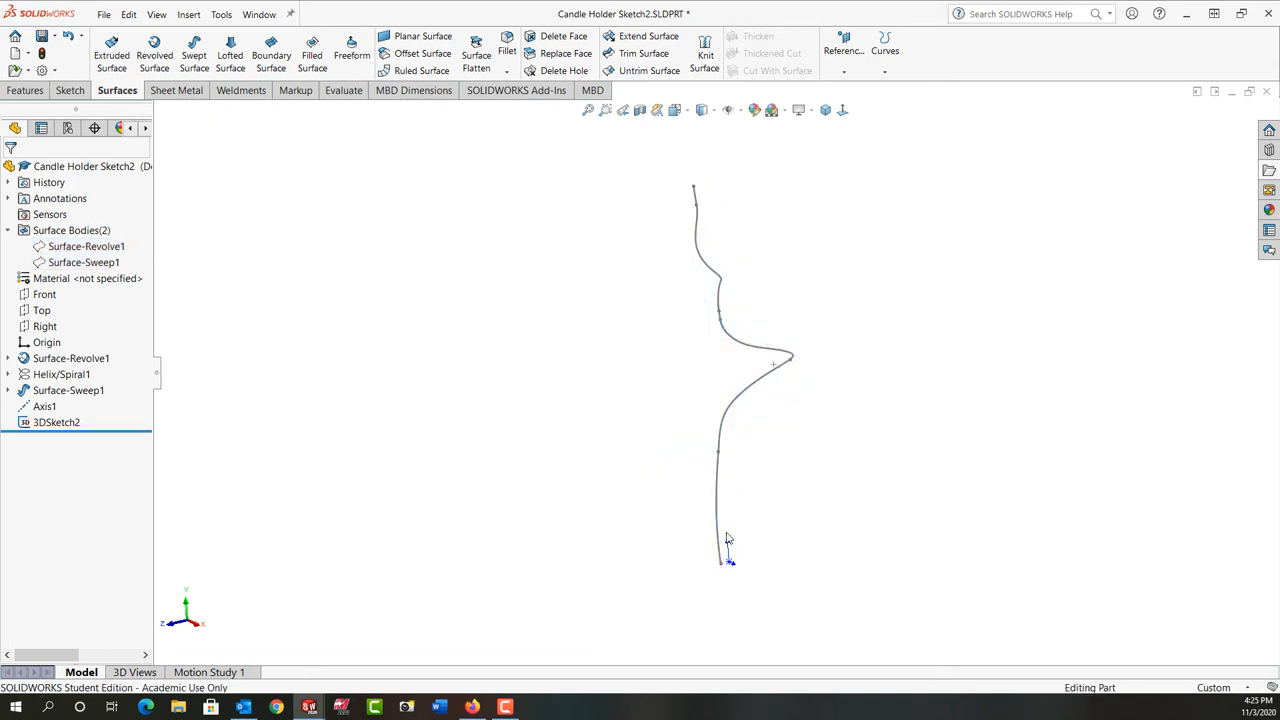
click(721, 490)
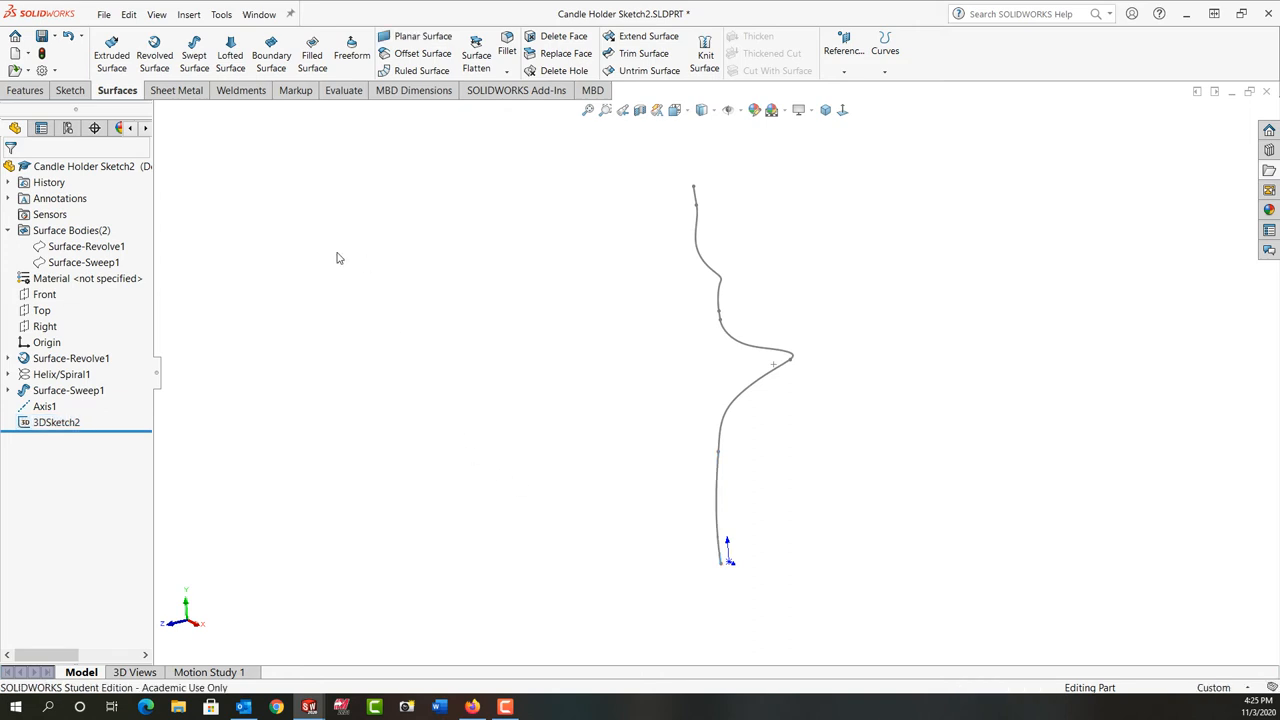
click(26, 90)
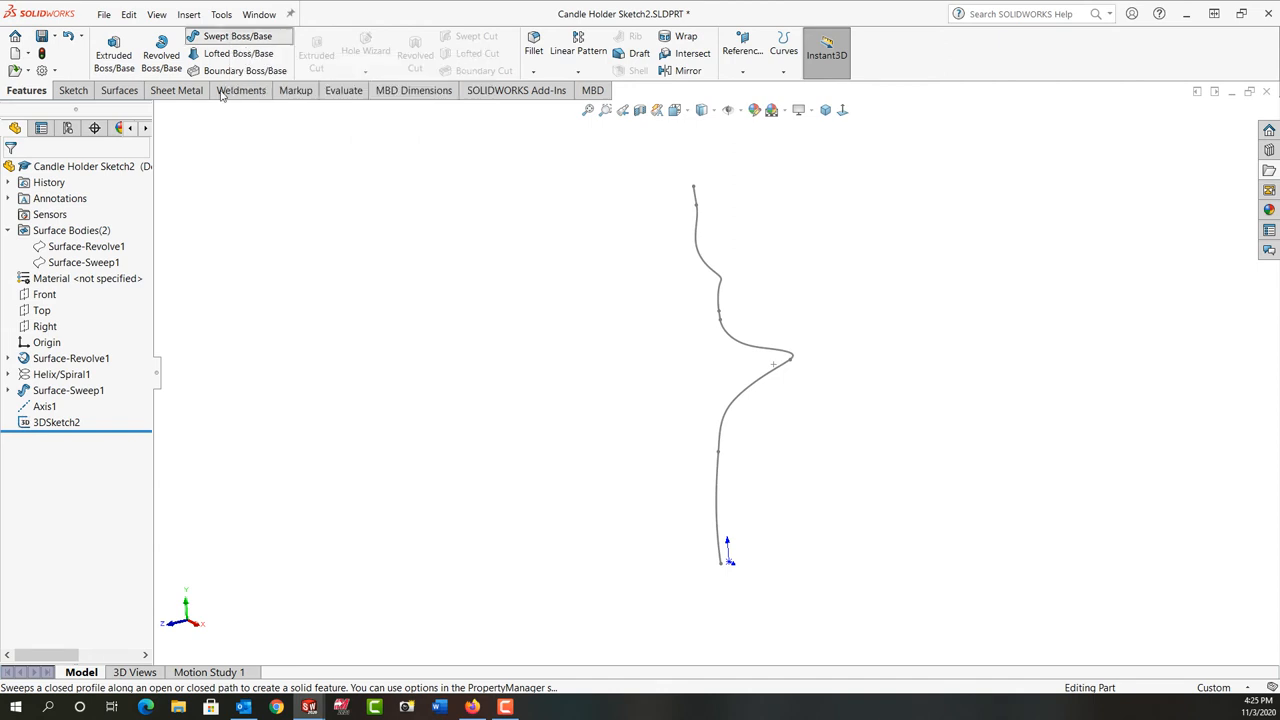
- Sweep a 0.260 in circular profile along the 3D sketch curve into Sweep1
click(238, 36)
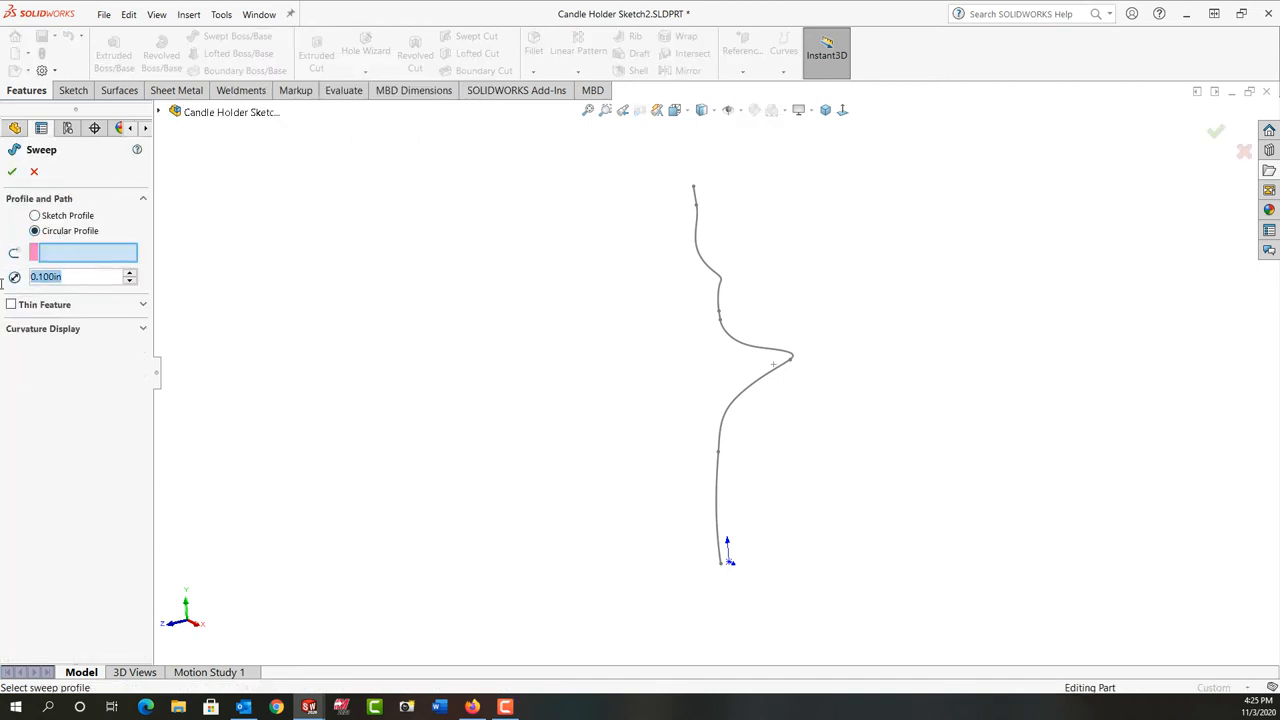
text(0.260in)
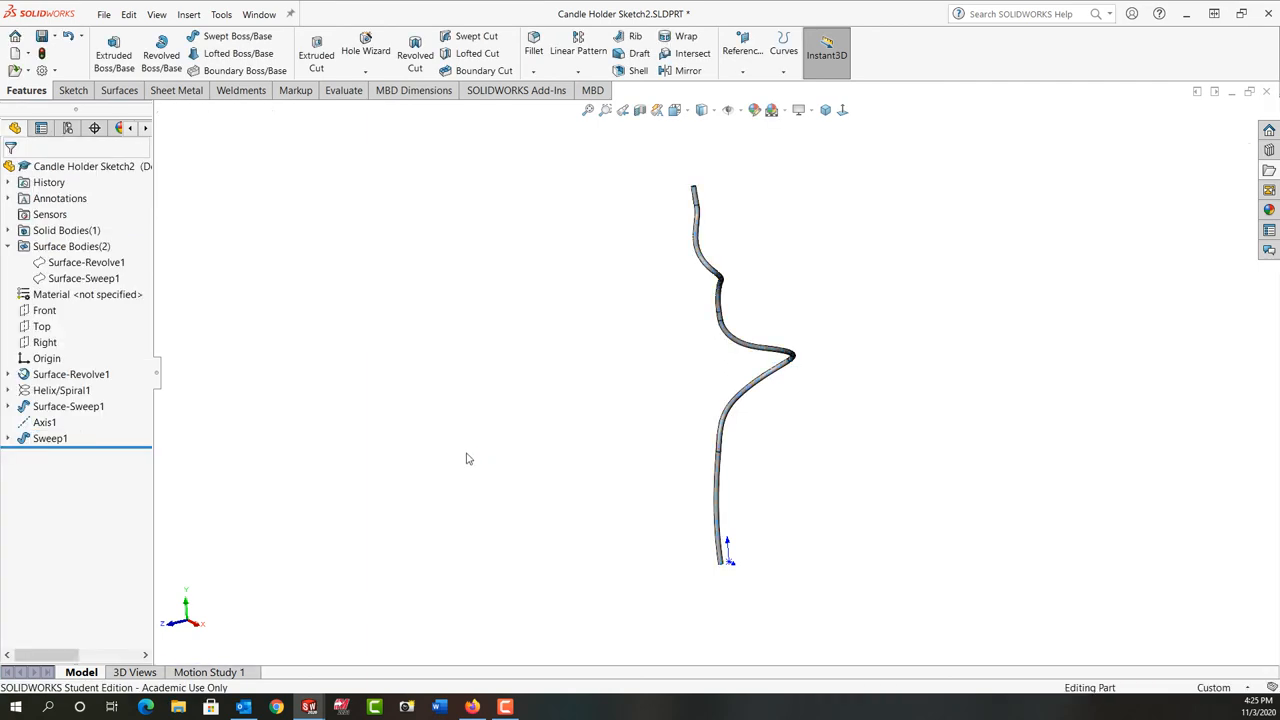
drag(475, 450, 475, 467)
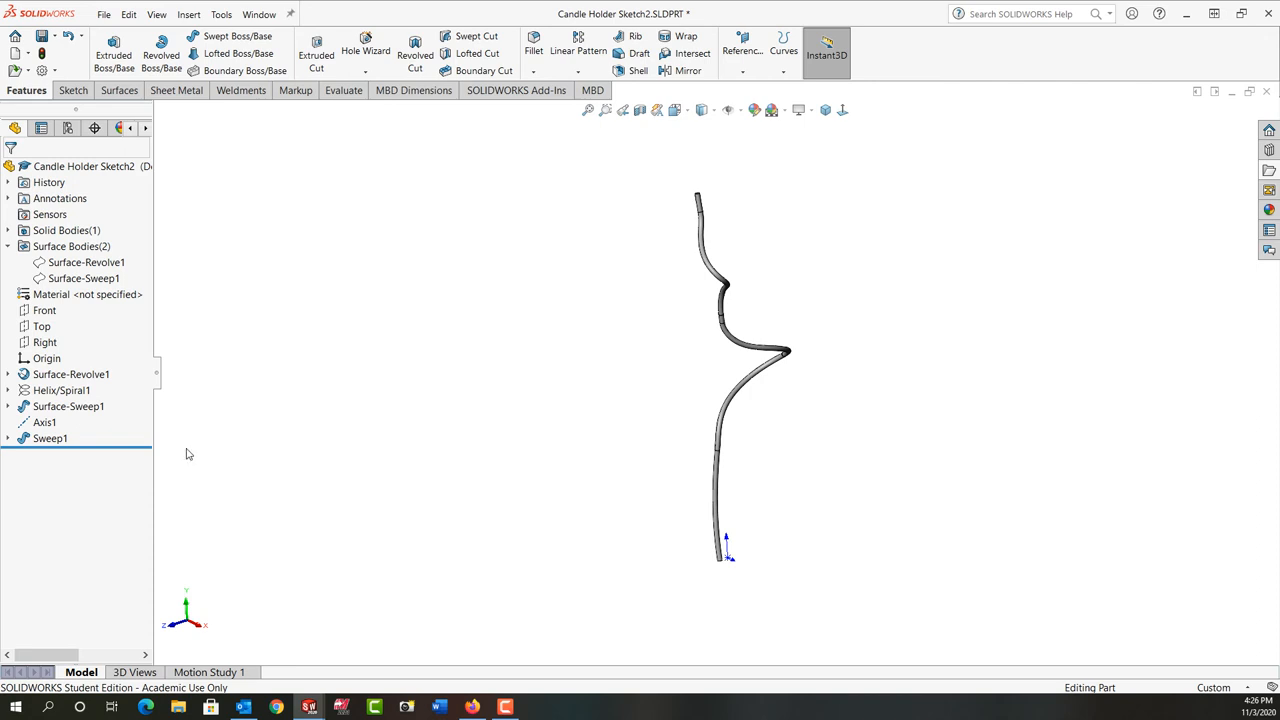
click(45, 421)
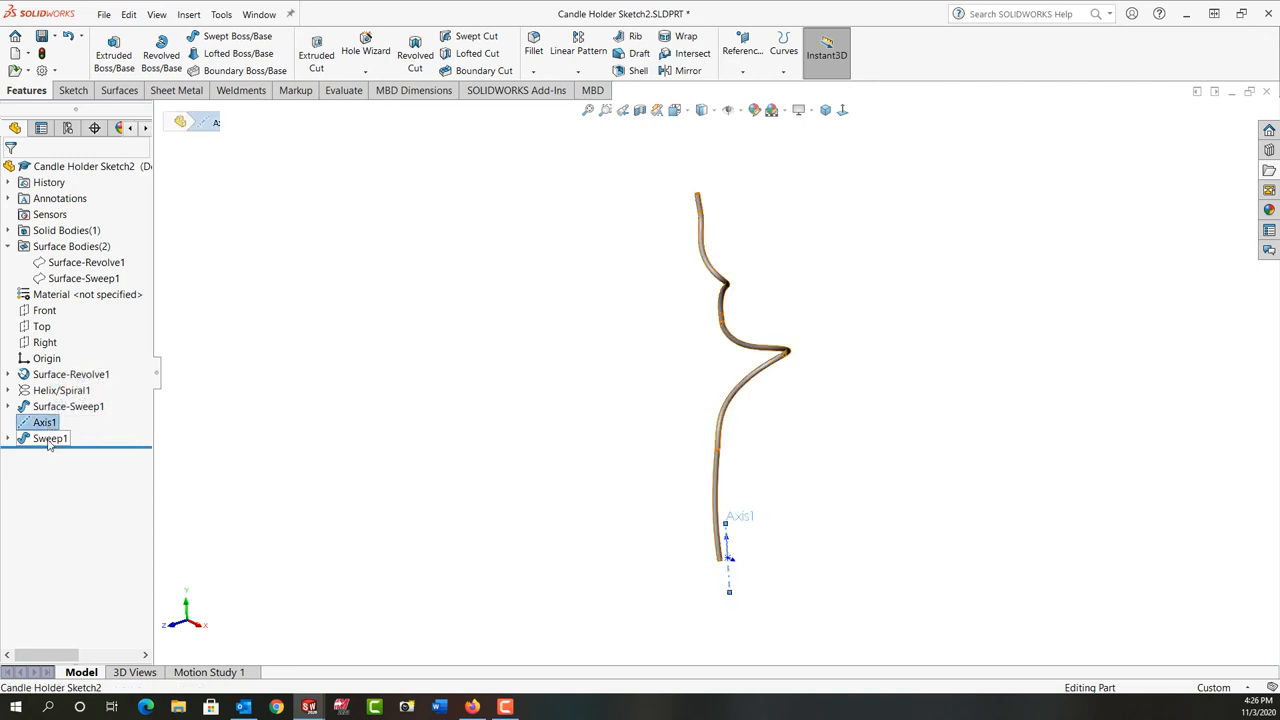
- Pattern Sweep1 around Axis1: 12 instances, equally spaced over 360°
click(50, 438)
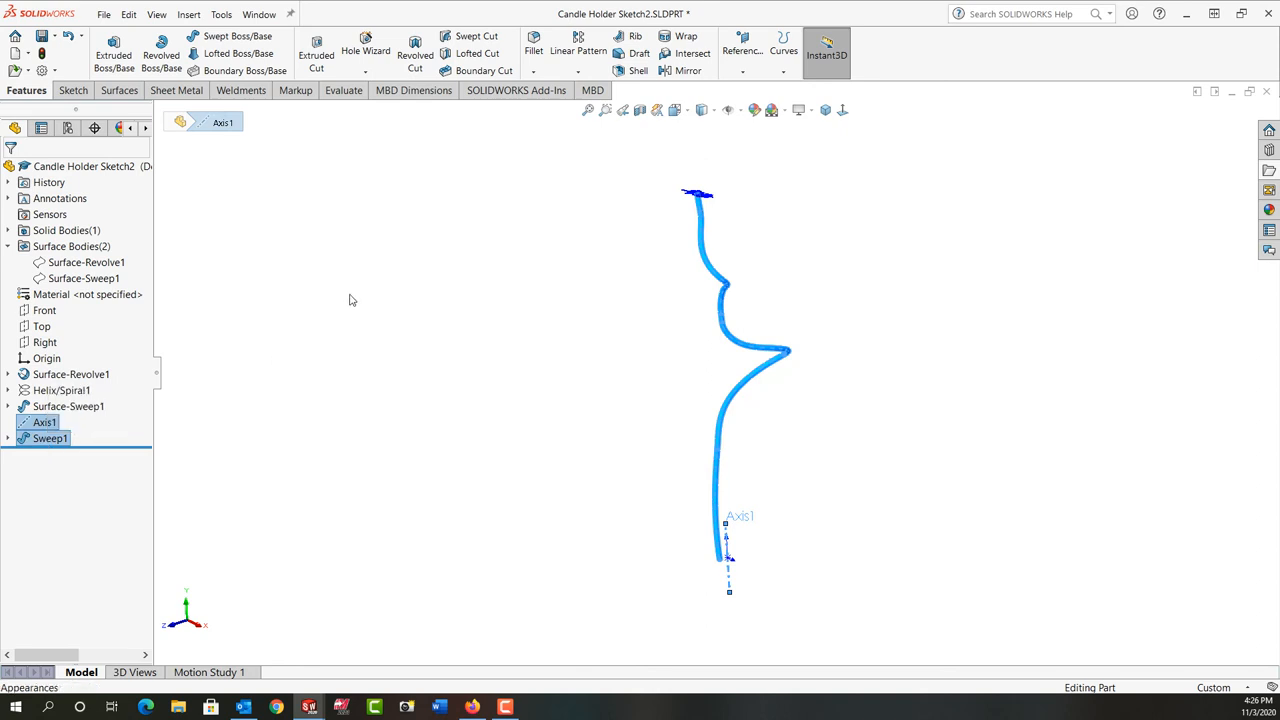
click(578, 70)
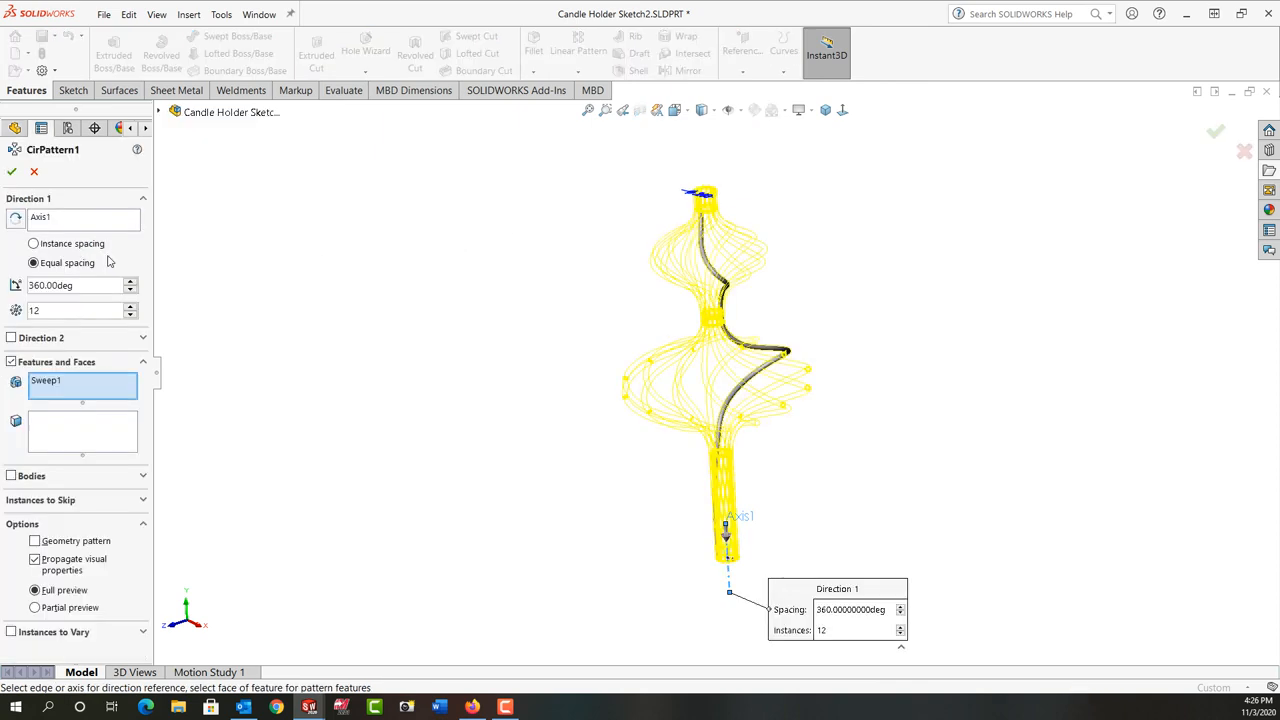
mouse_move(45, 222)
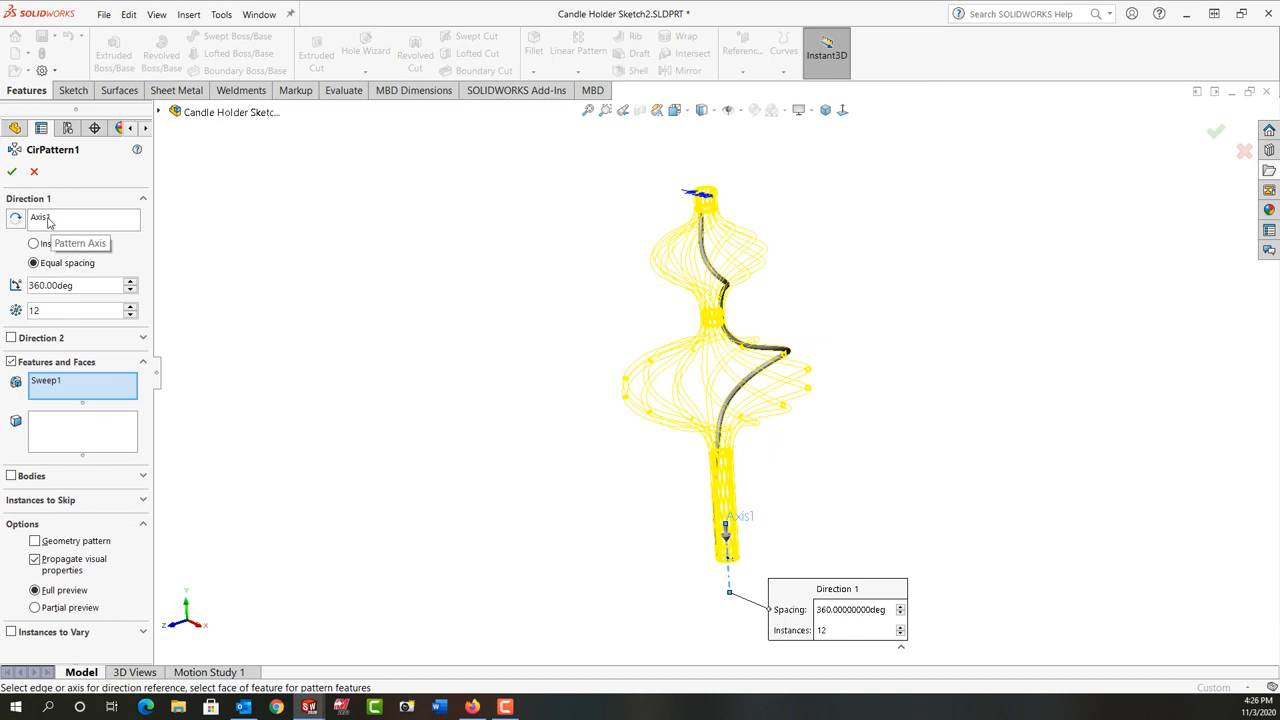
mouse_move(33, 234)
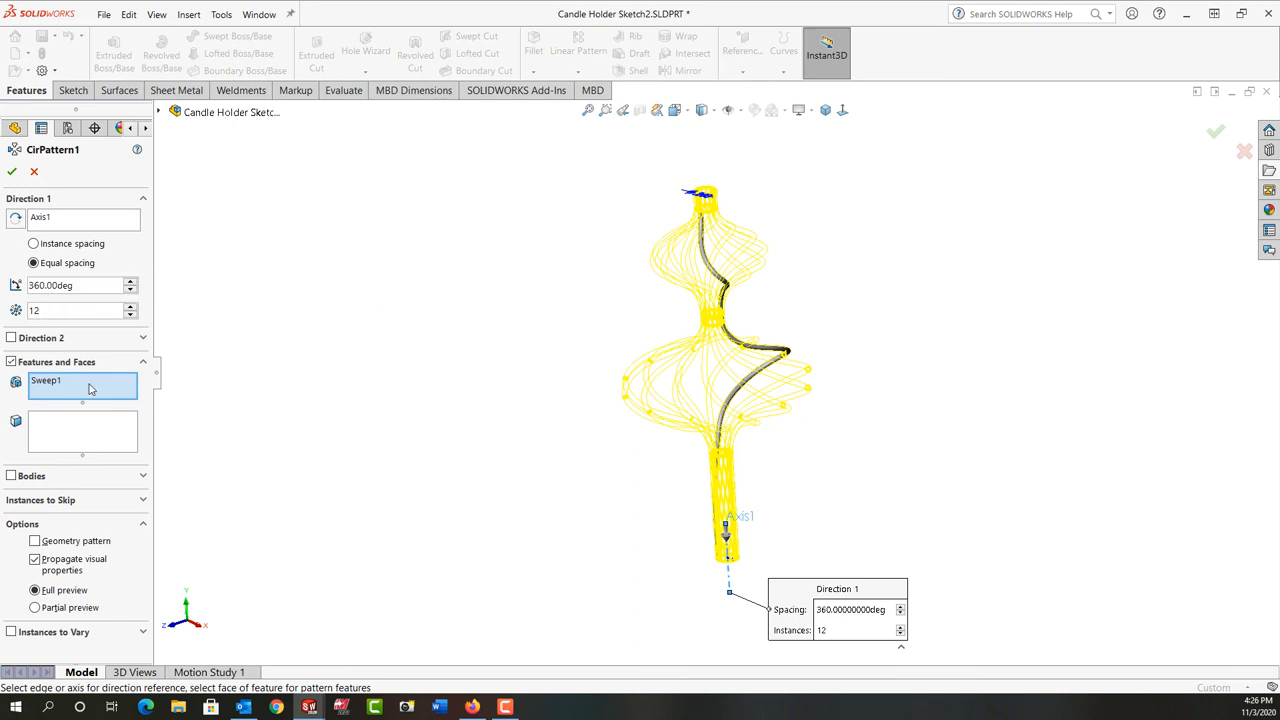
mouse_move(113, 389)
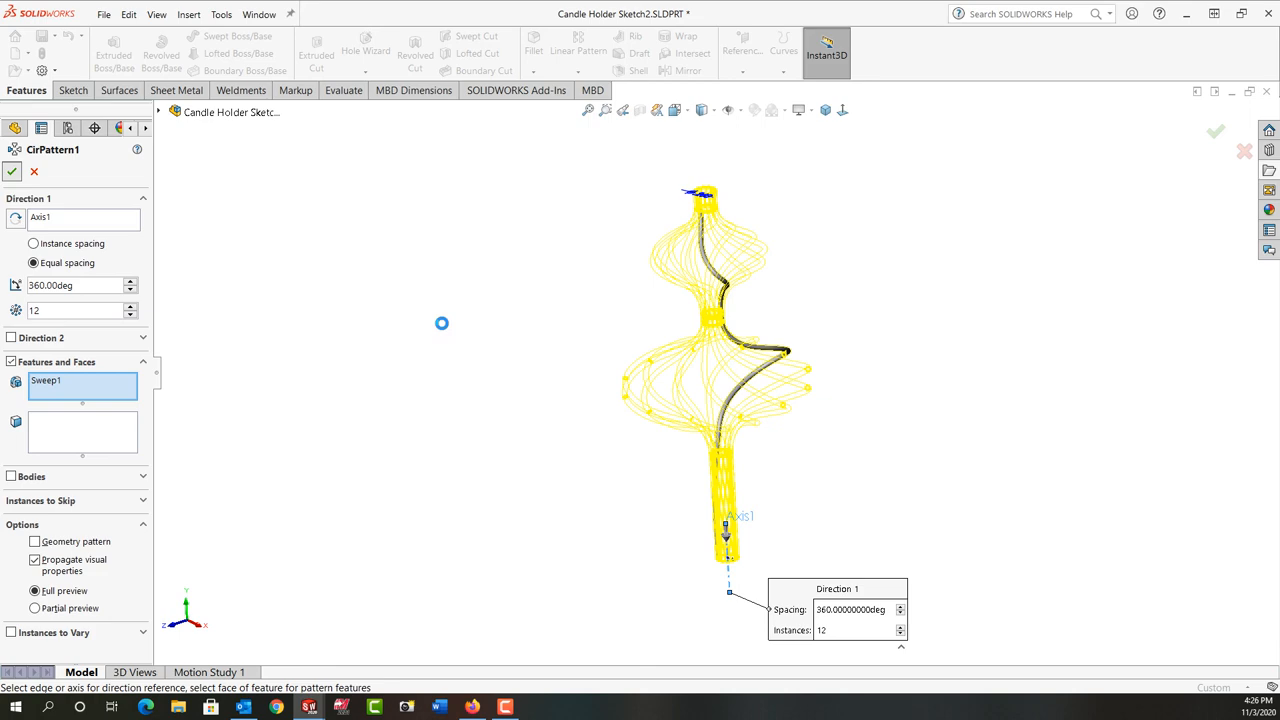
click(12, 171)
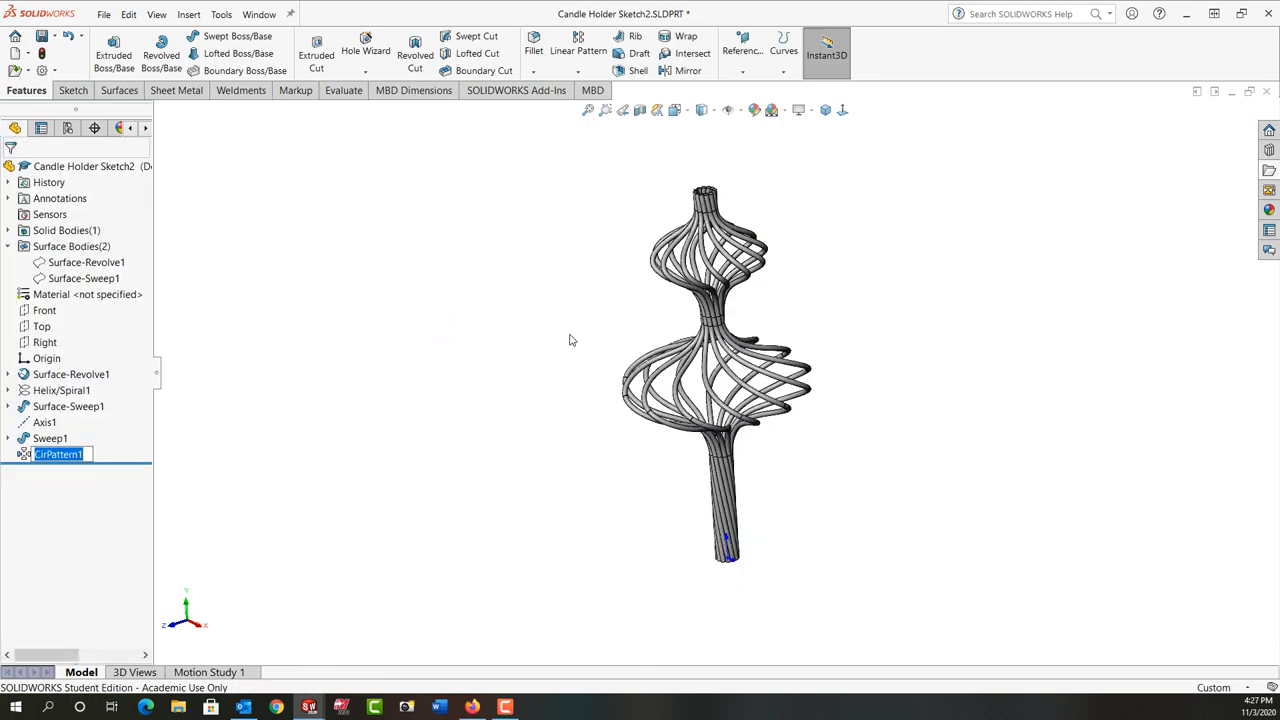